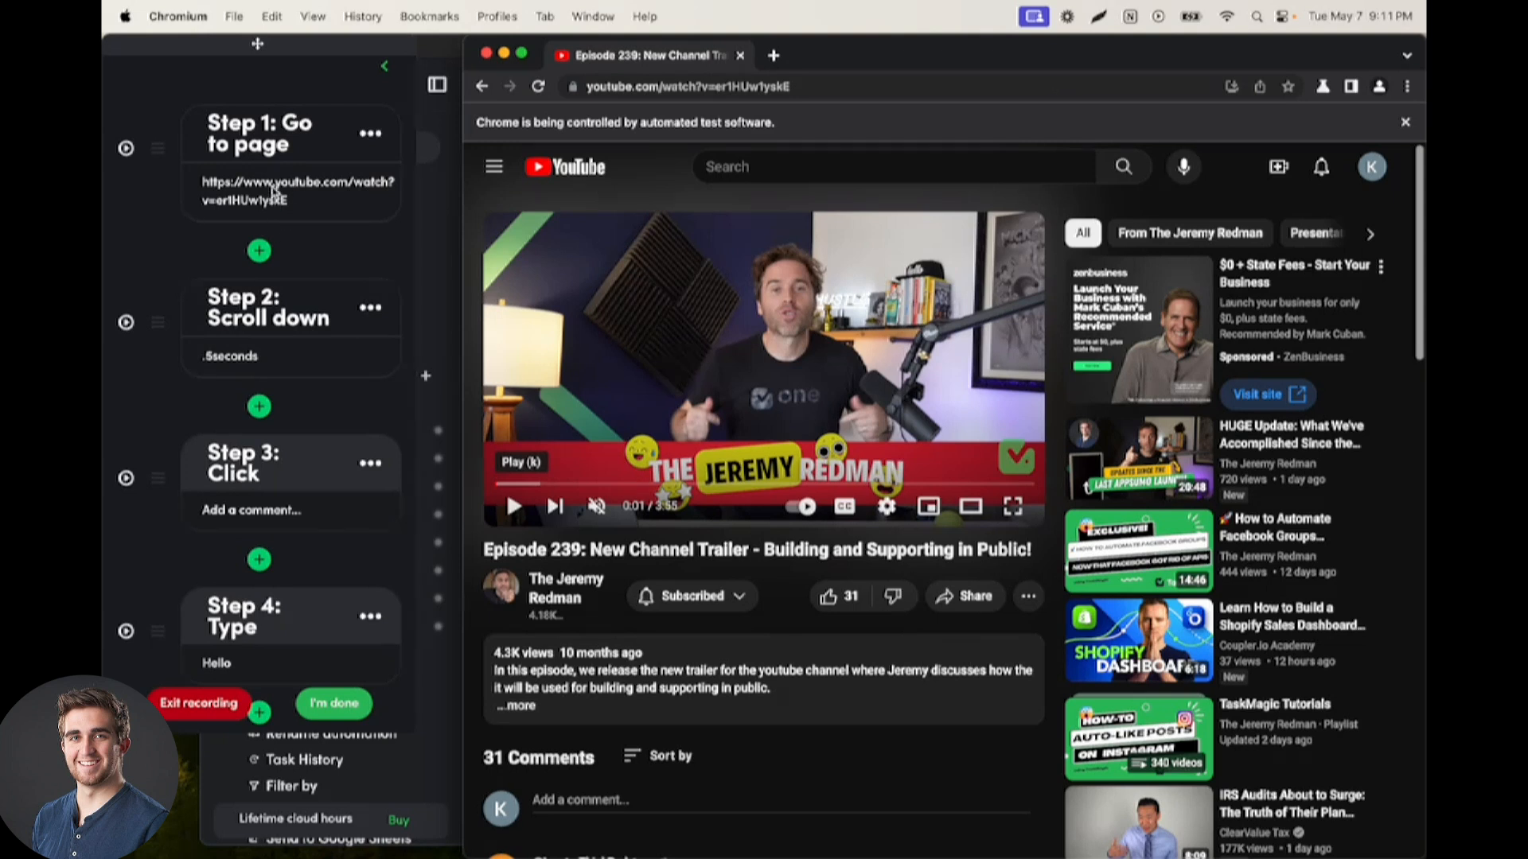
mouse_move(302, 213)
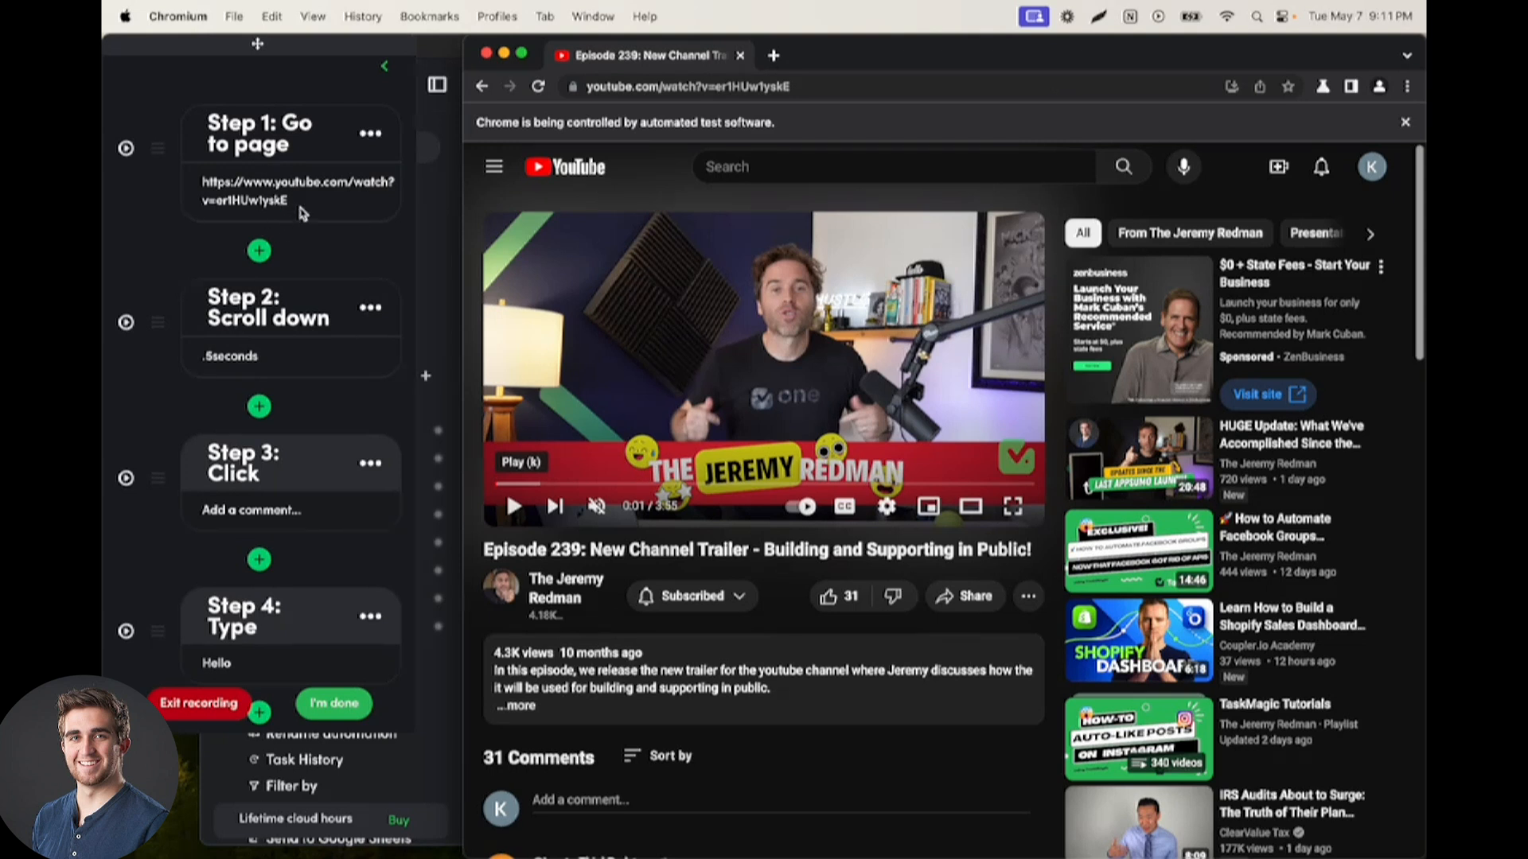
mouse_move(252, 188)
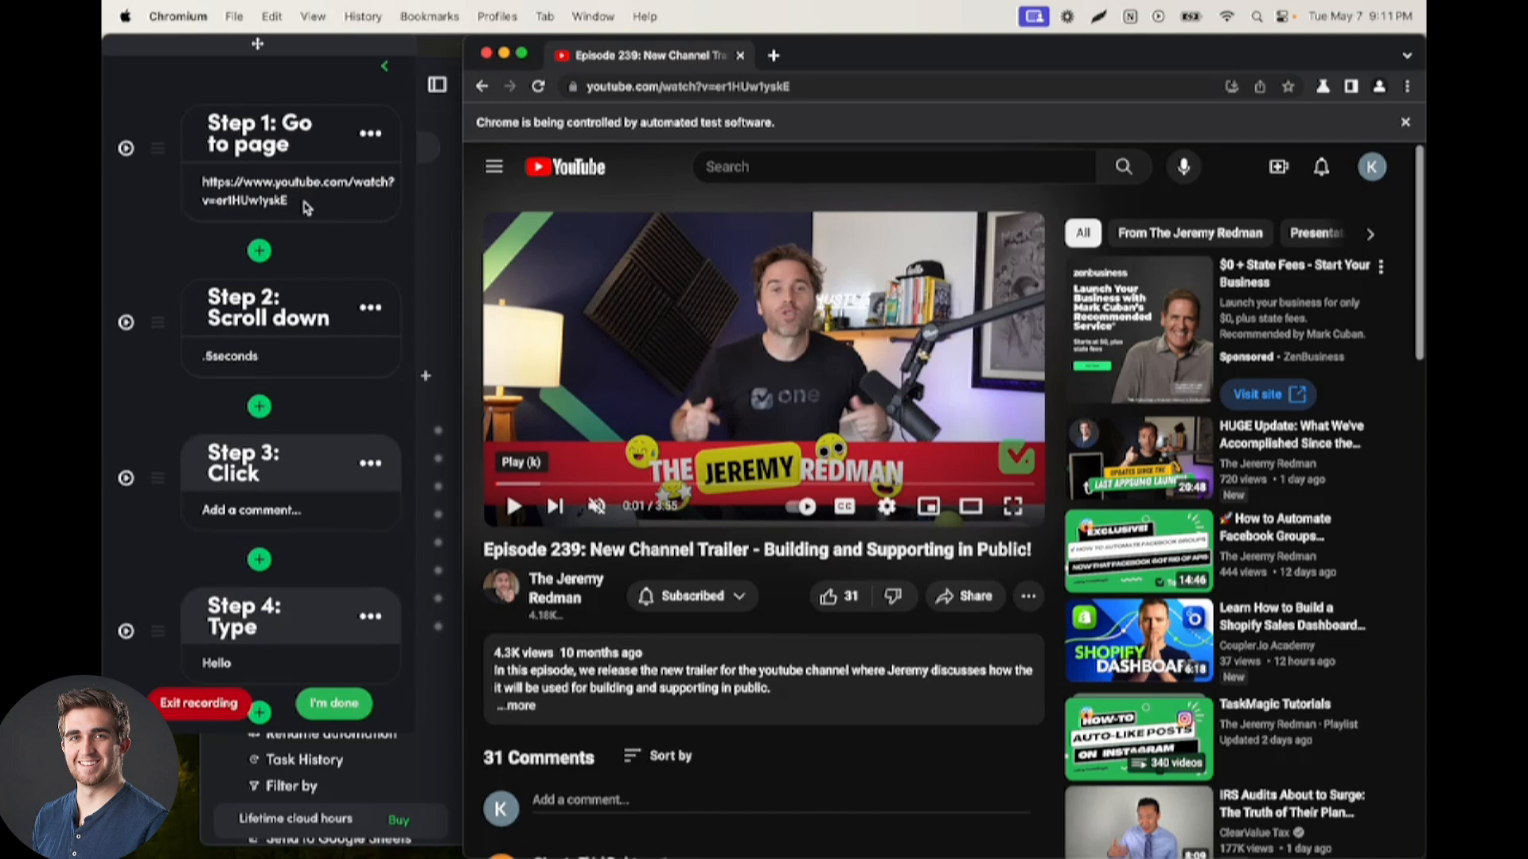
mouse_move(818, 116)
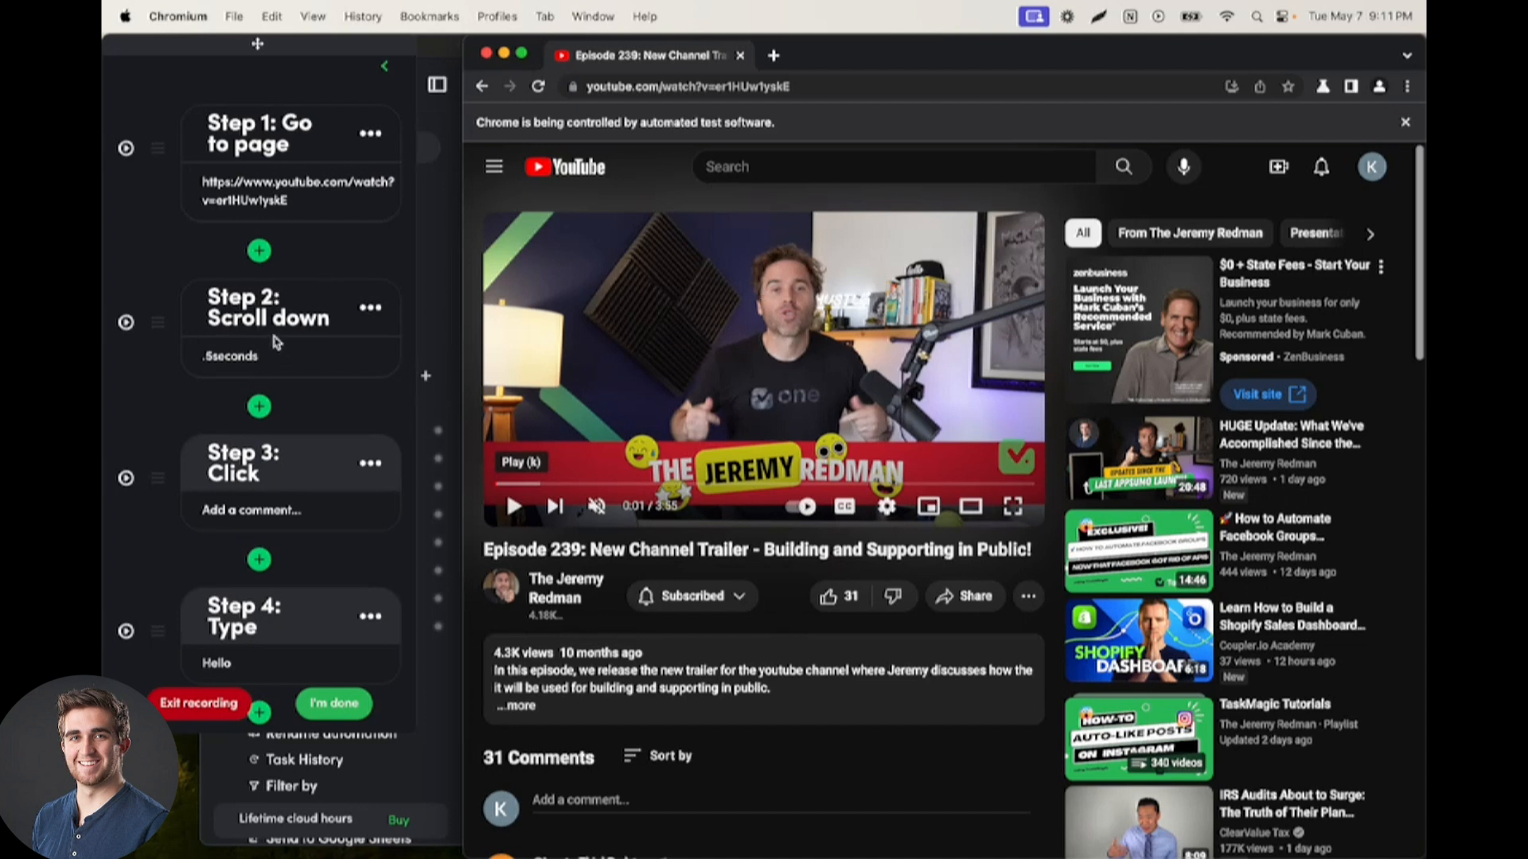
Step: Delete the Scroll down step and type 'Hello' into the YouTube comment box
left_click(370, 308)
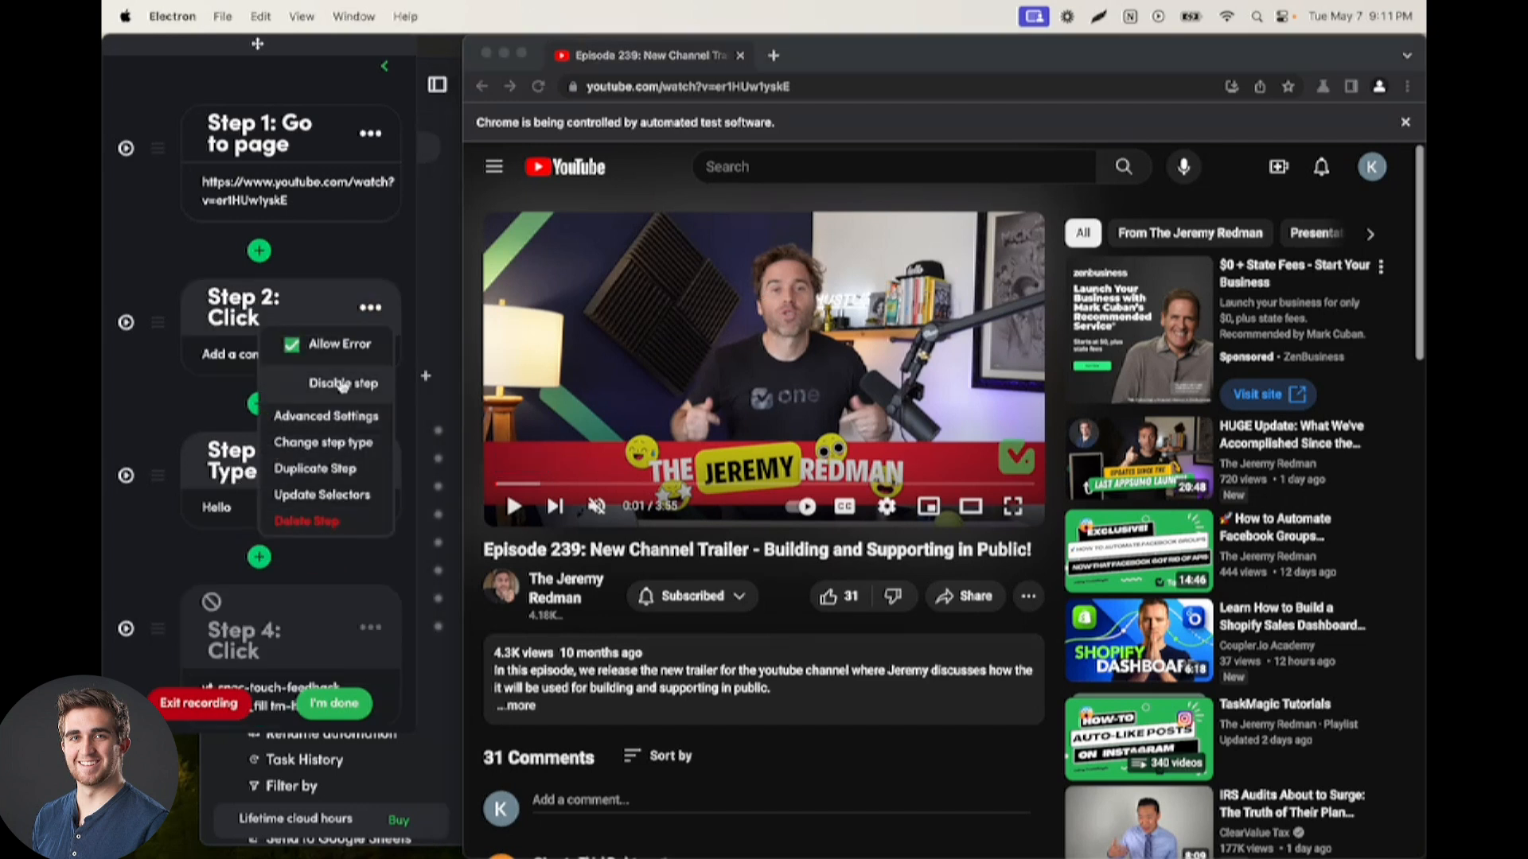
left_click(339, 259)
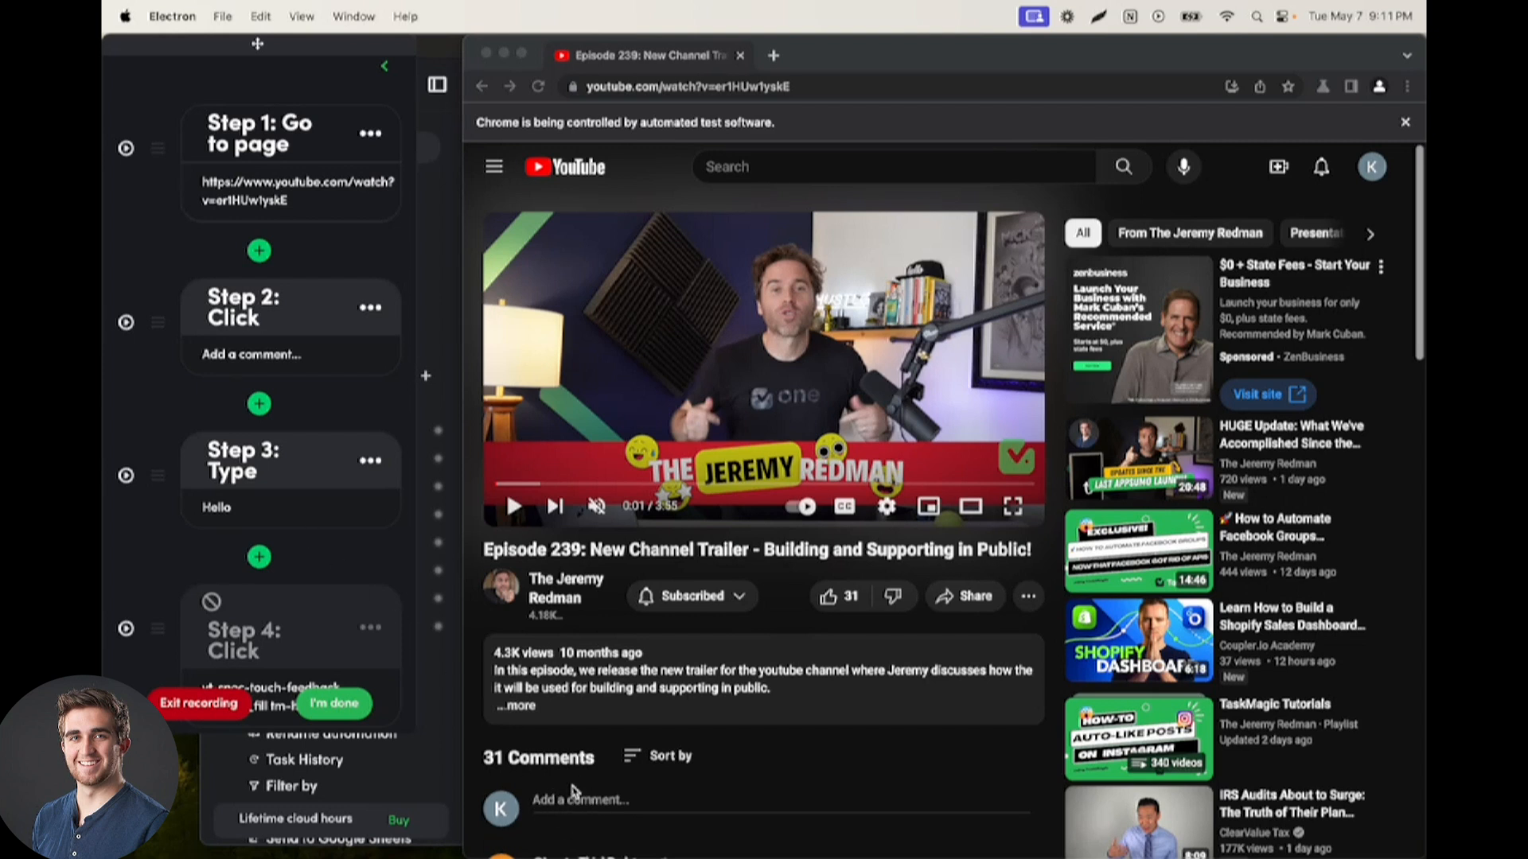
mouse_move(126, 477)
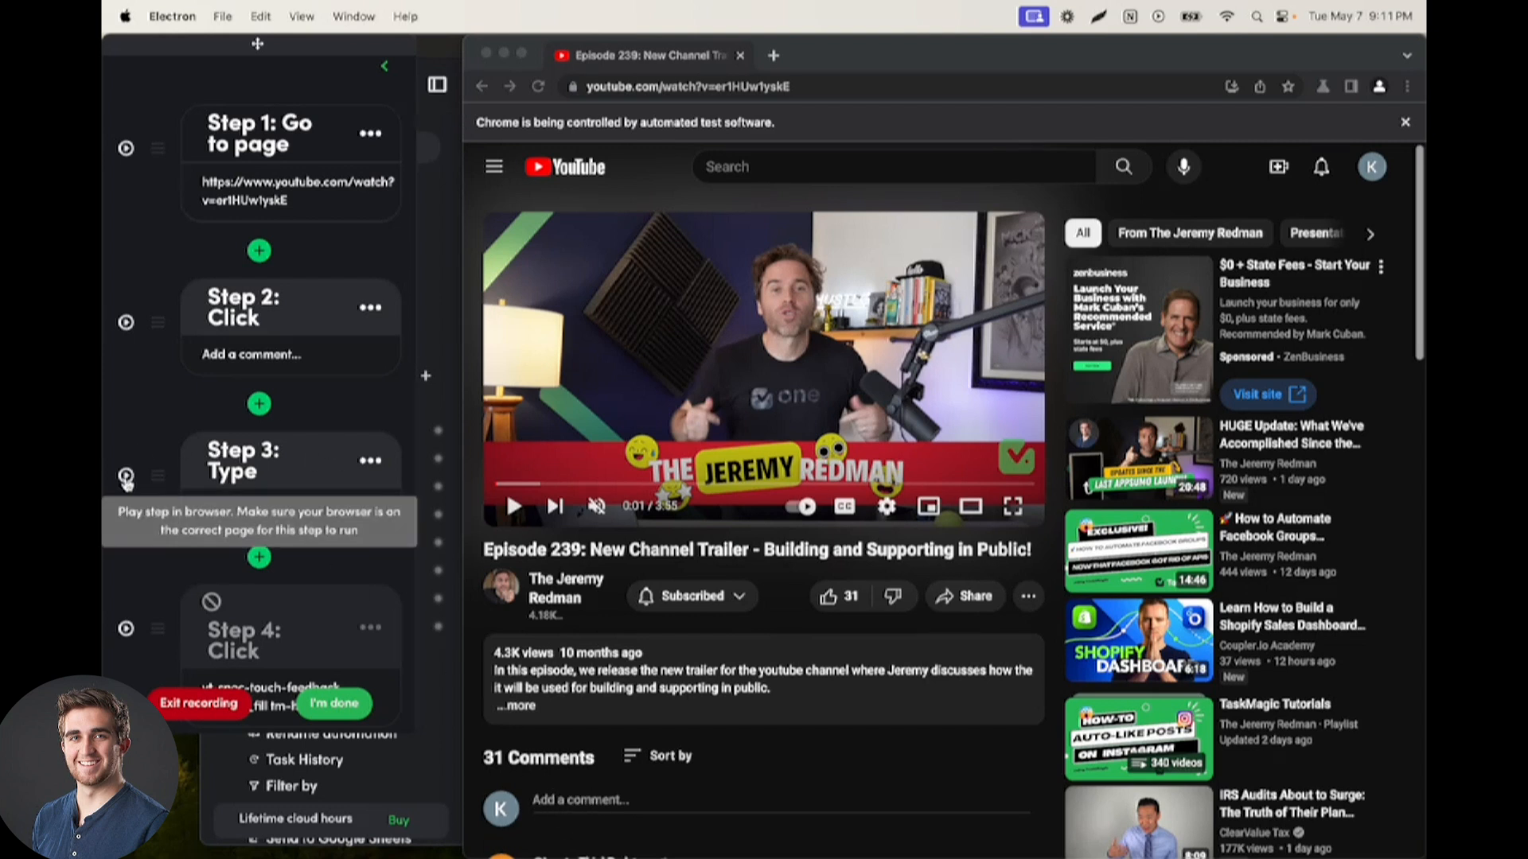
type("Hello")
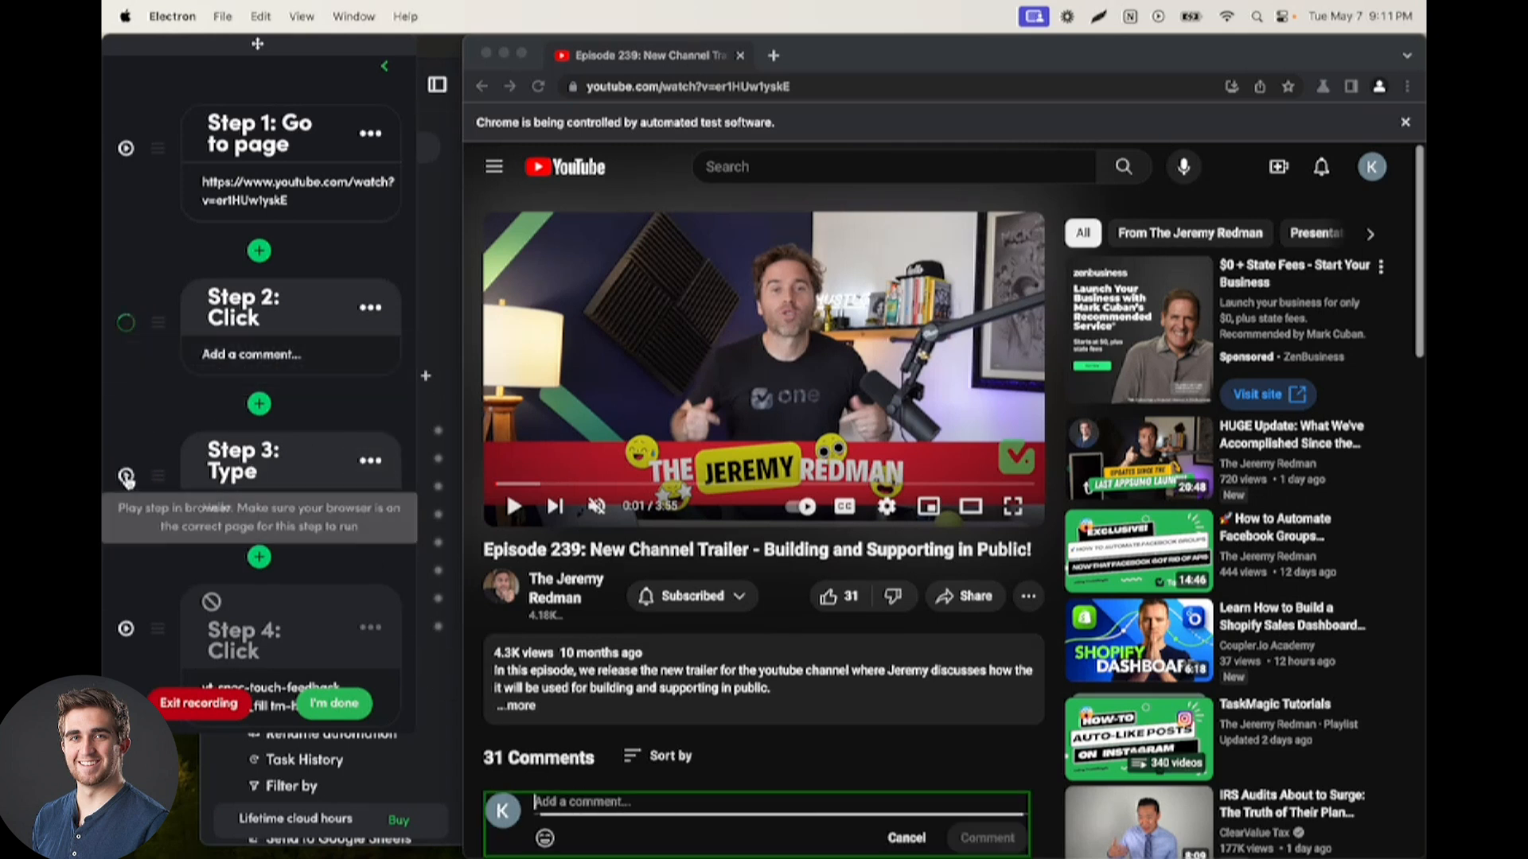
type("Hello")
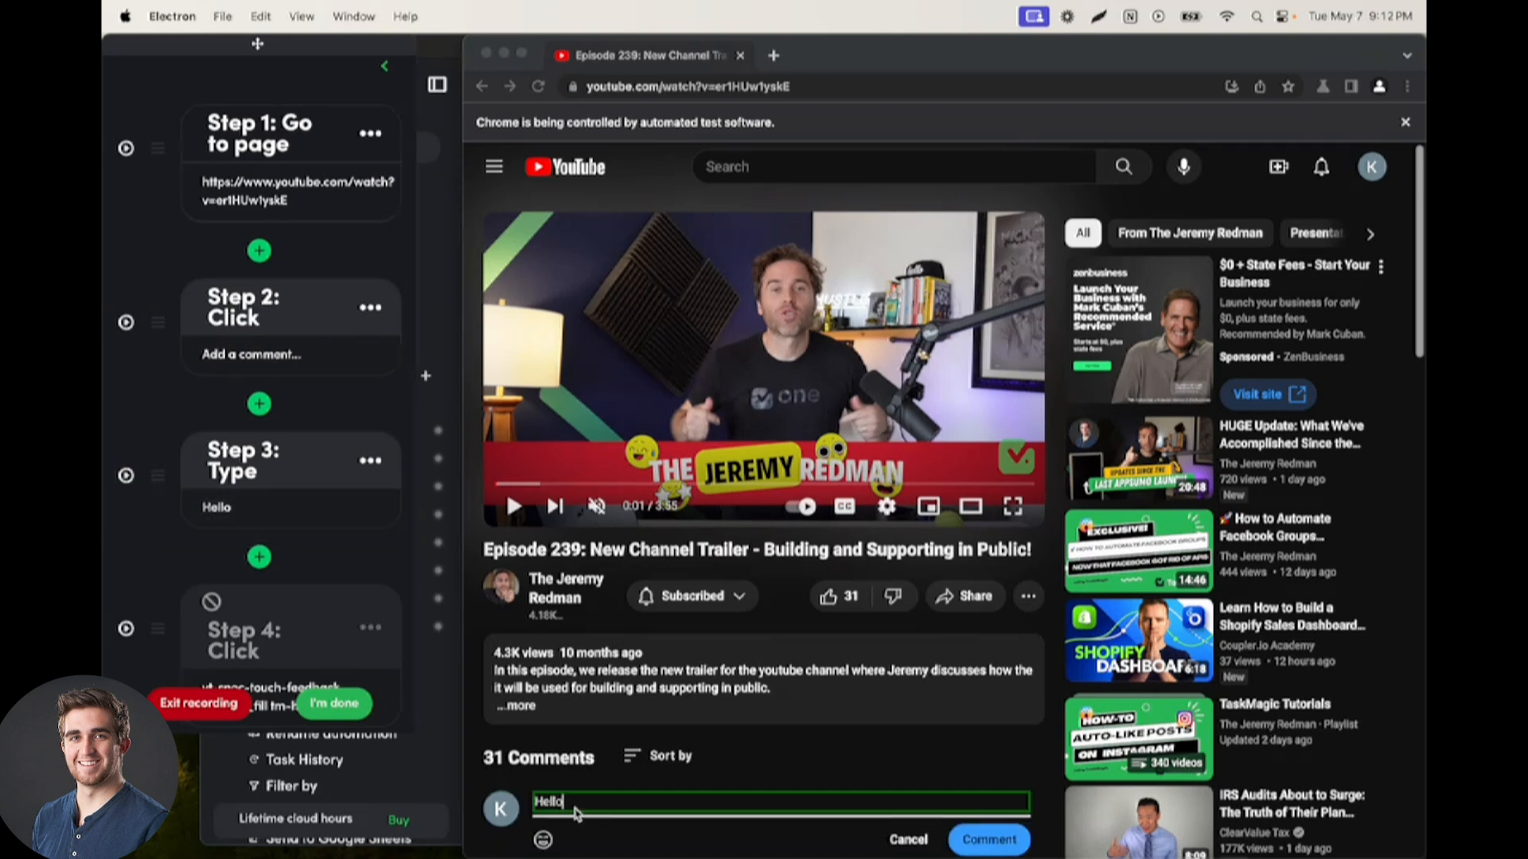
mouse_move(582, 808)
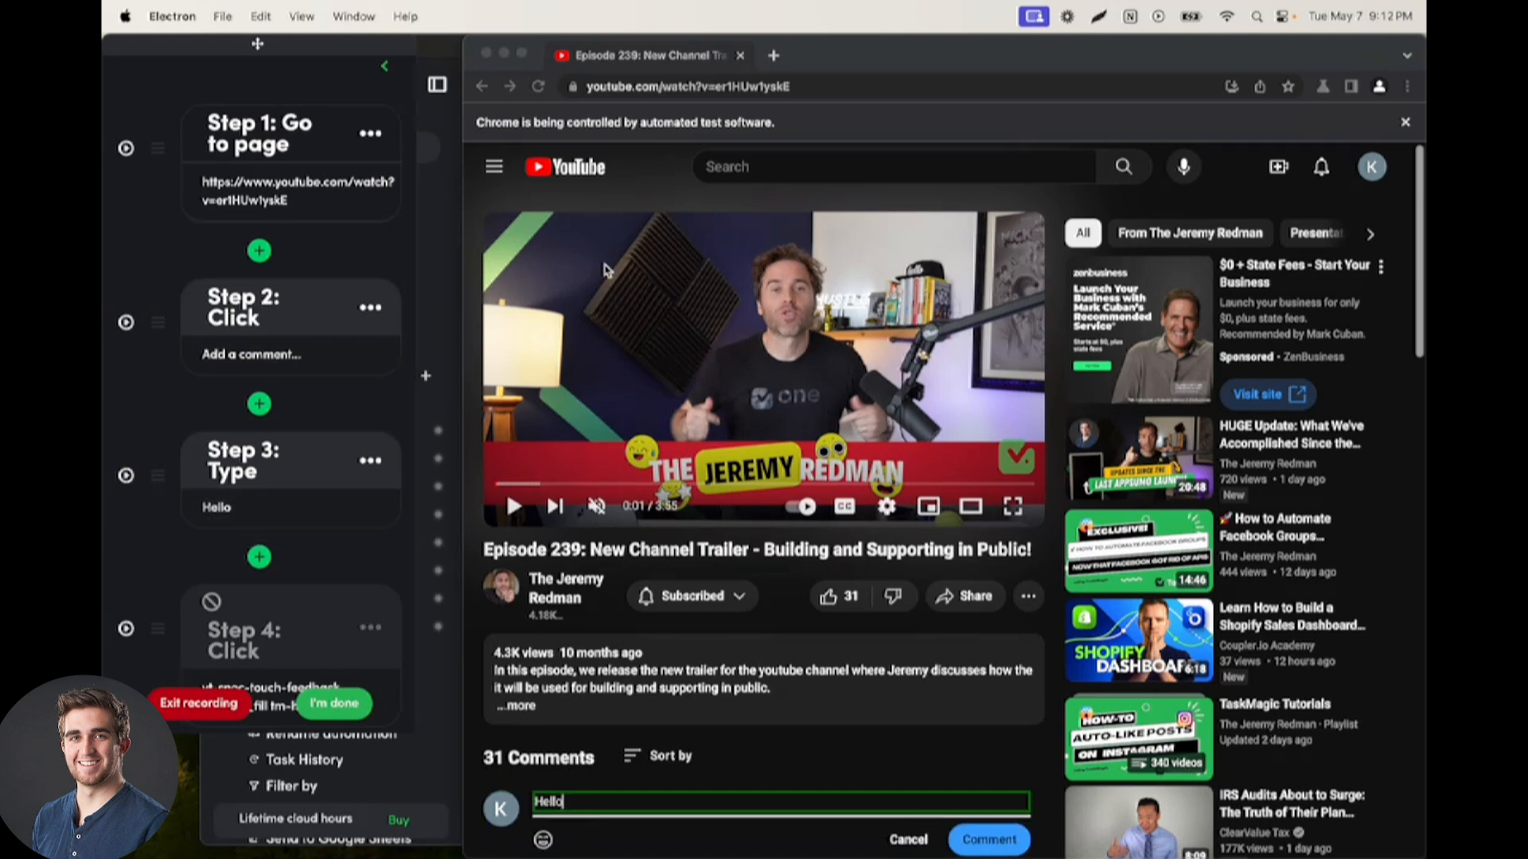
mouse_move(278, 329)
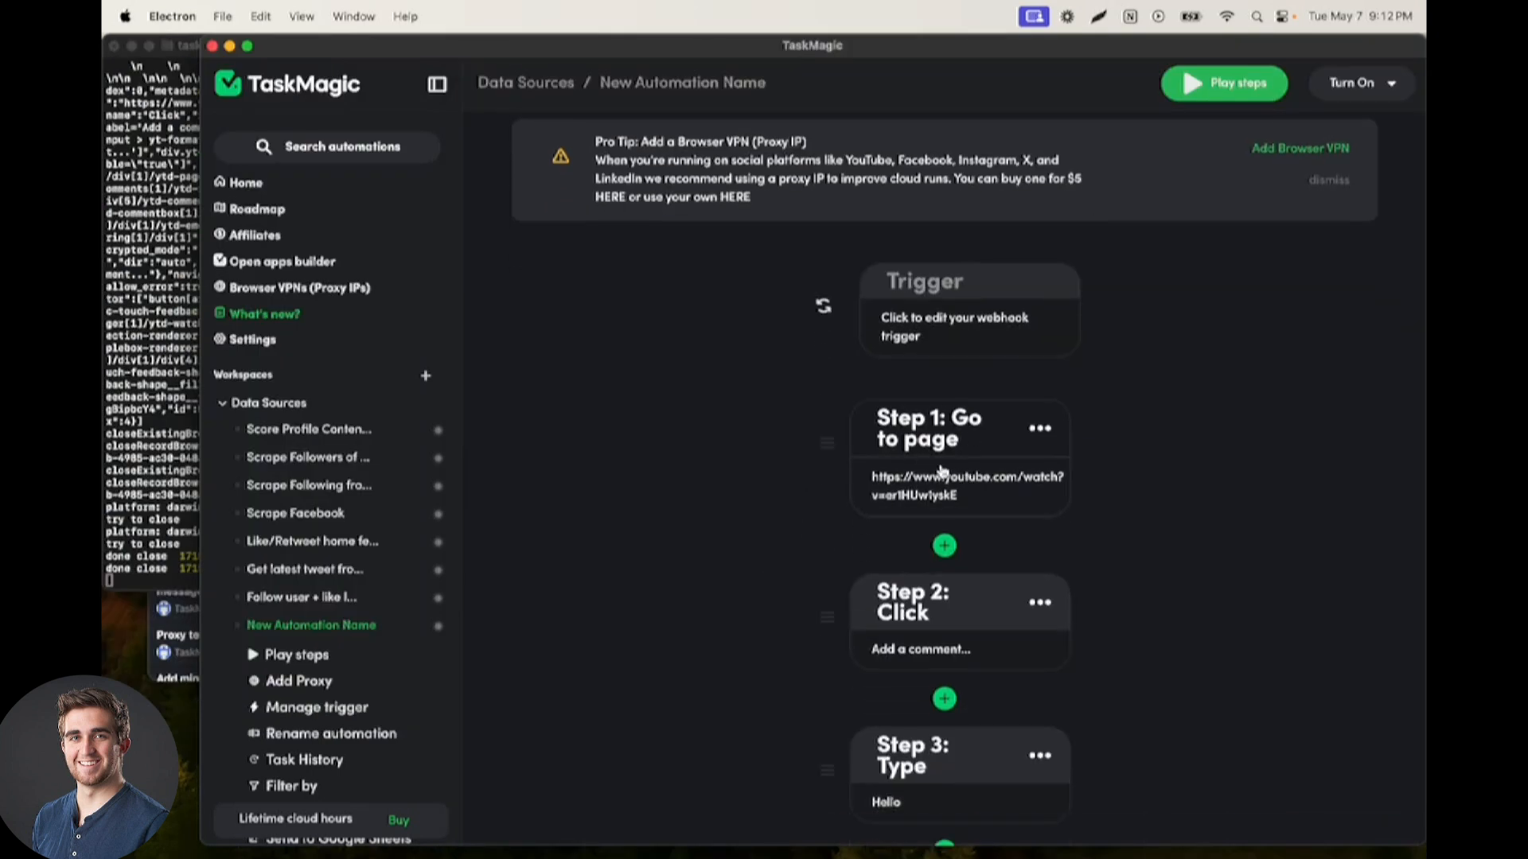
mouse_move(307, 269)
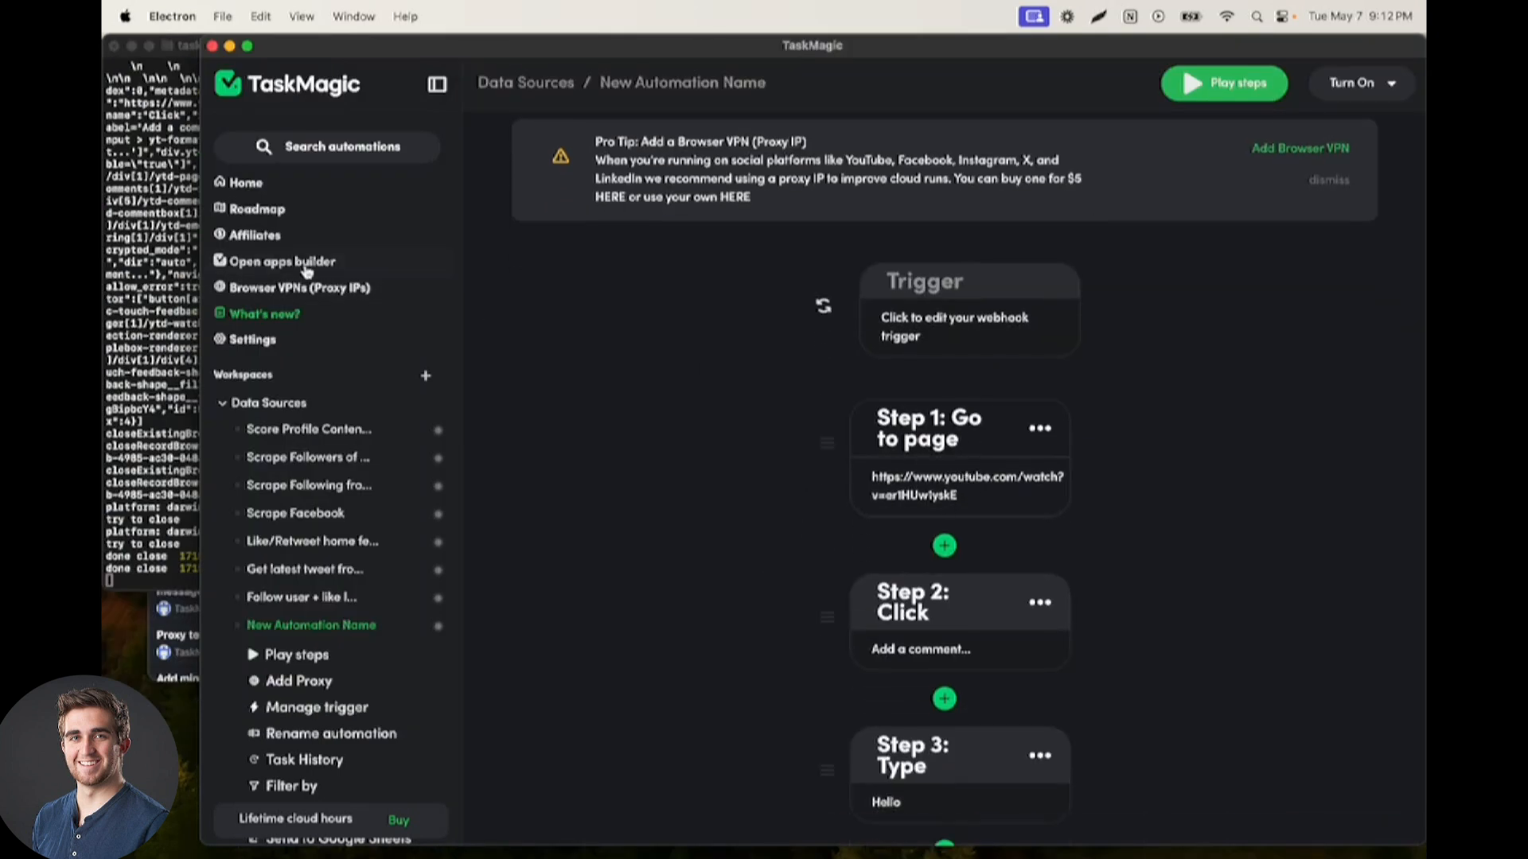
Step: Open and enlarge the apps builder, inspecting the New Video In Channel and Ask ChatGPT settings
left_click(282, 261)
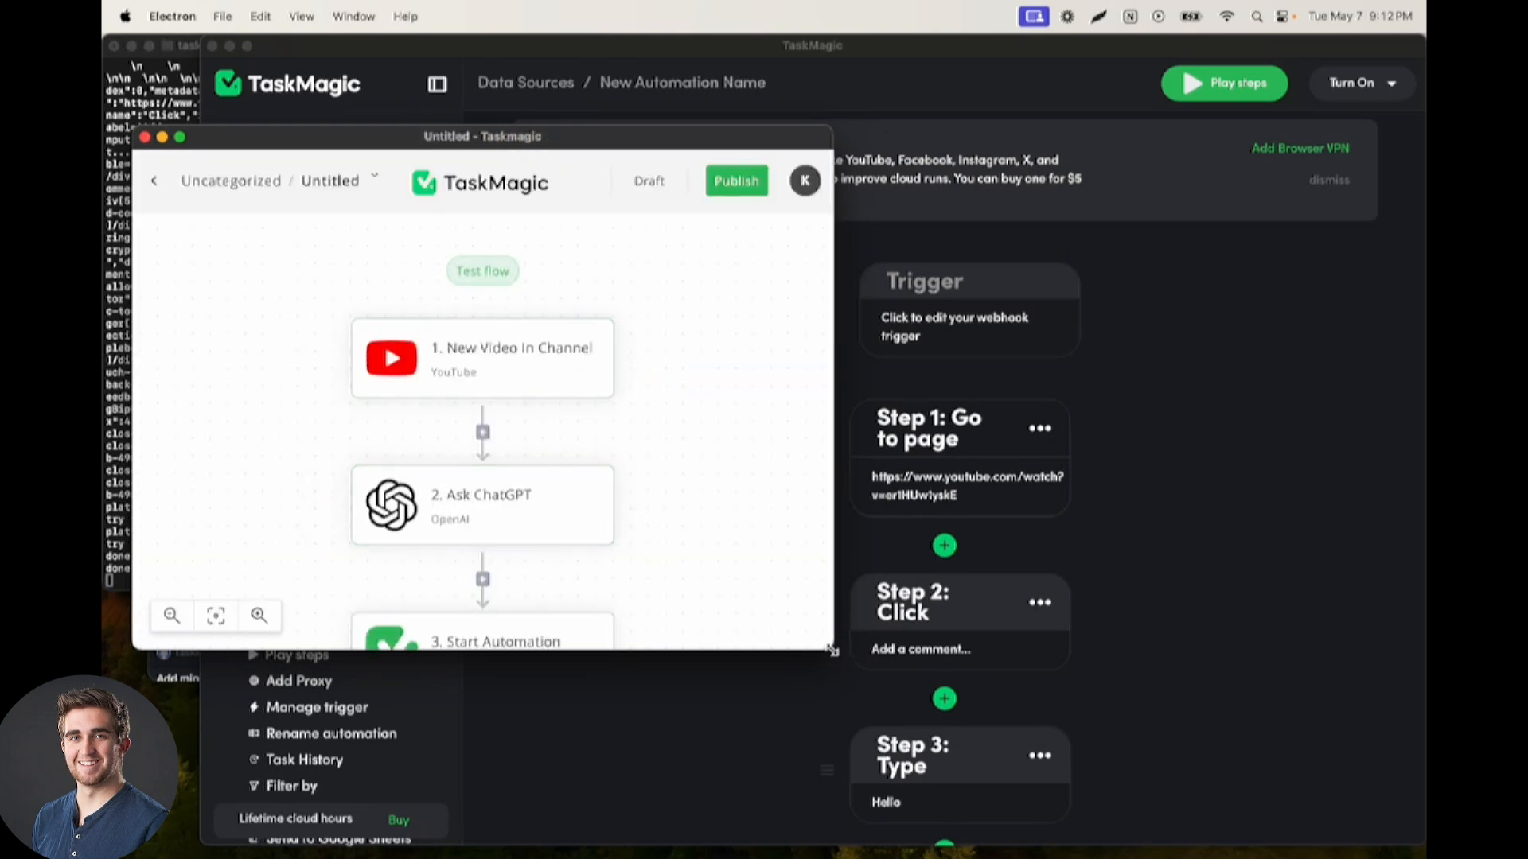
left_click_drag(482, 136, 611, 46)
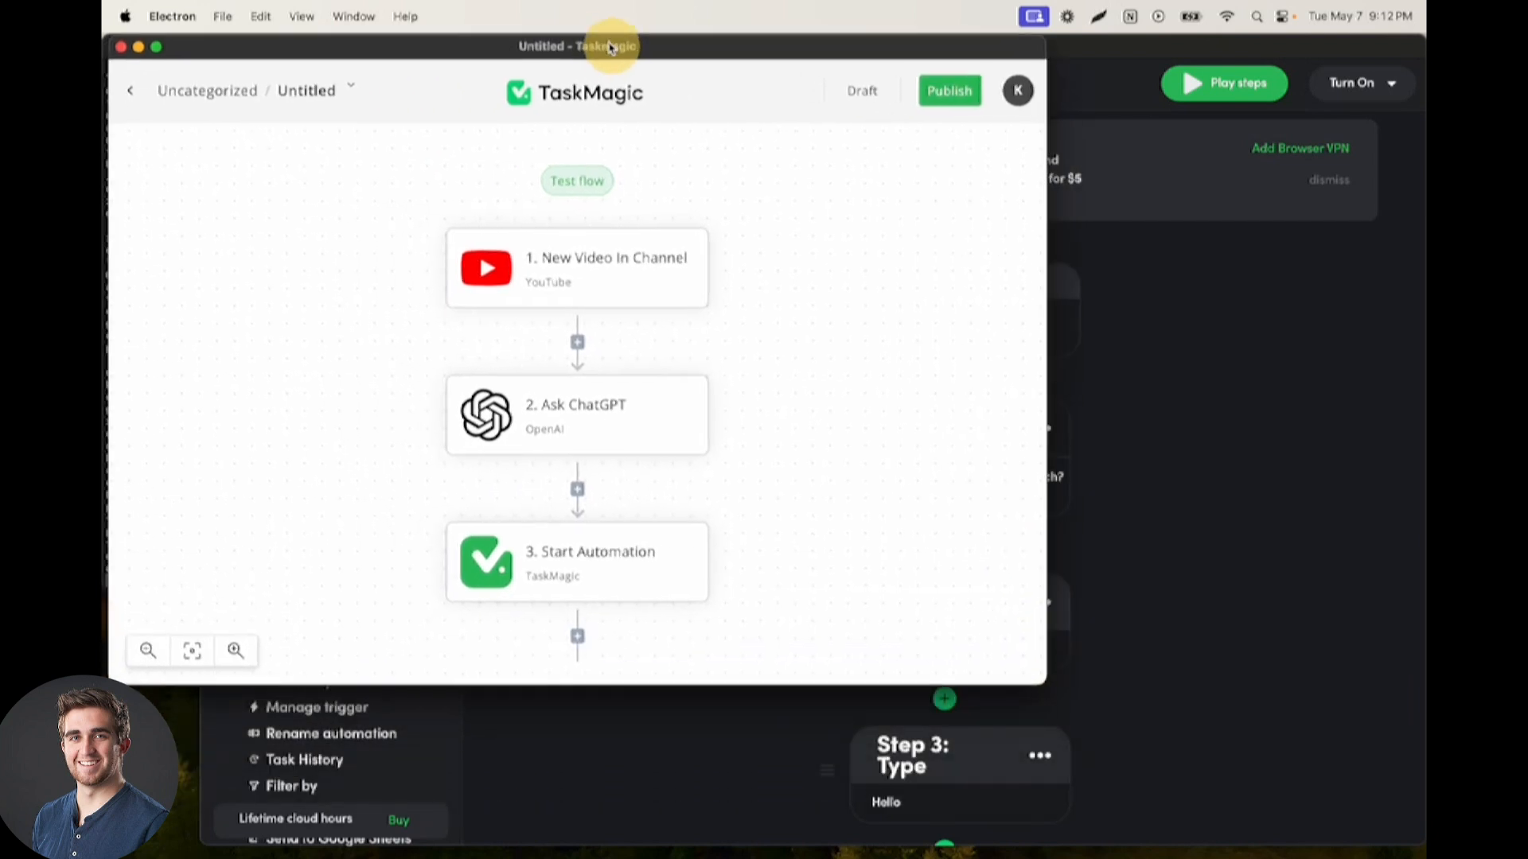
left_click(577, 269)
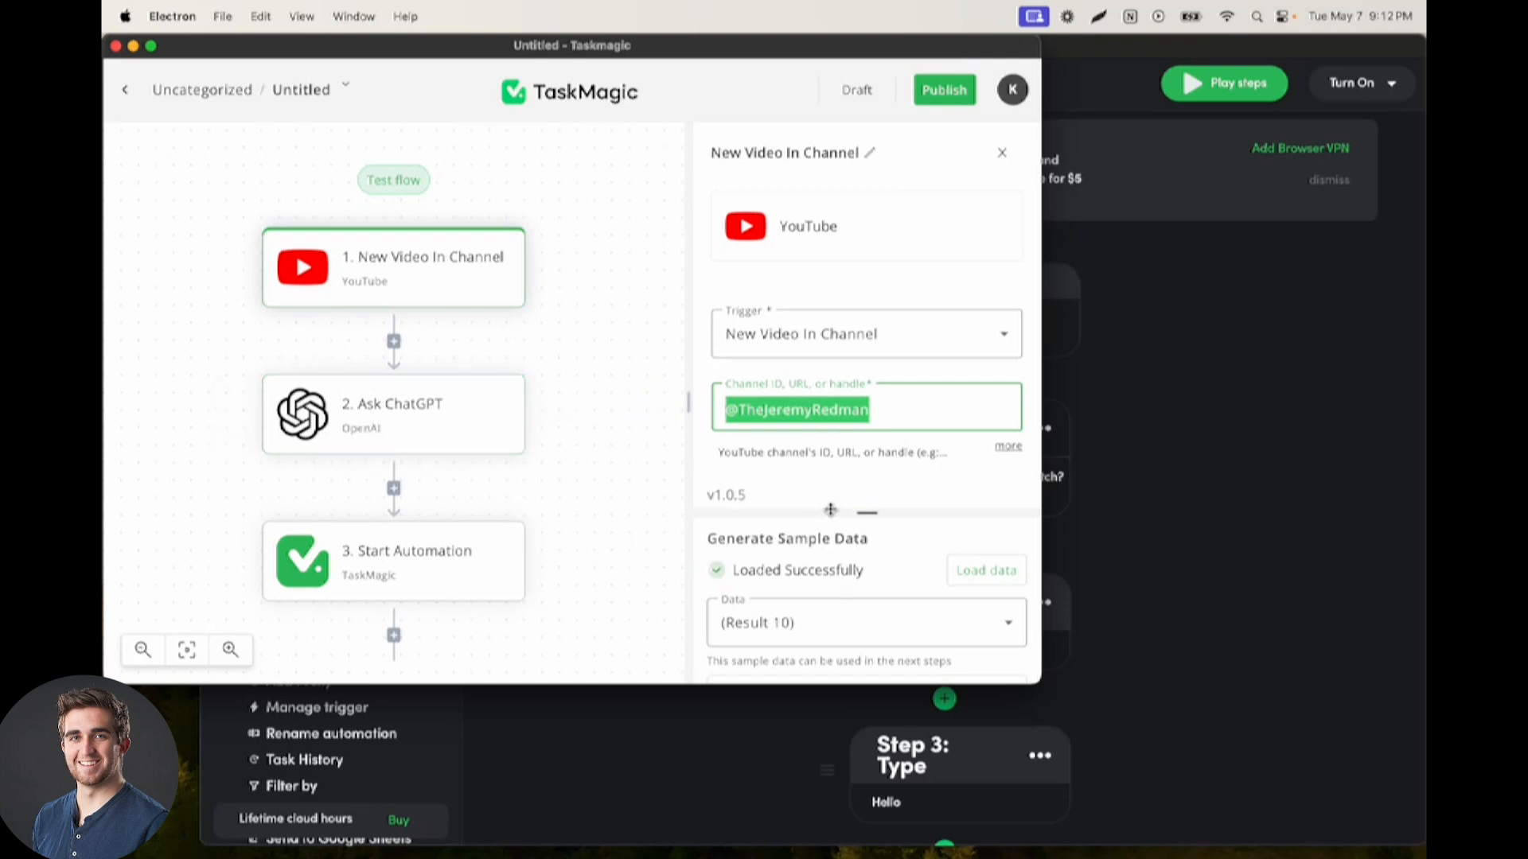
left_click(392, 413)
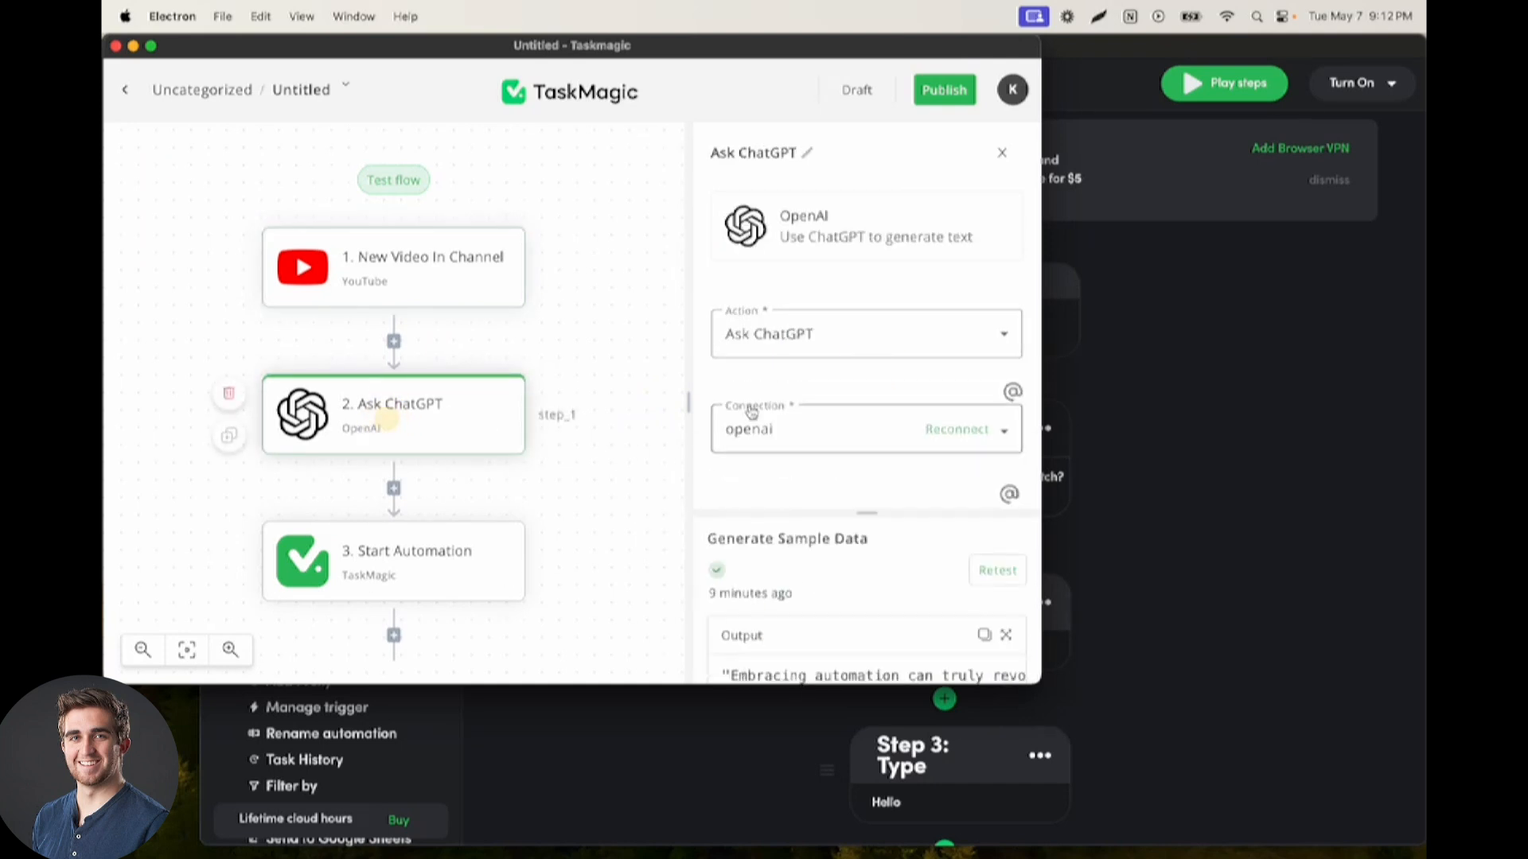
scroll("down", 3)
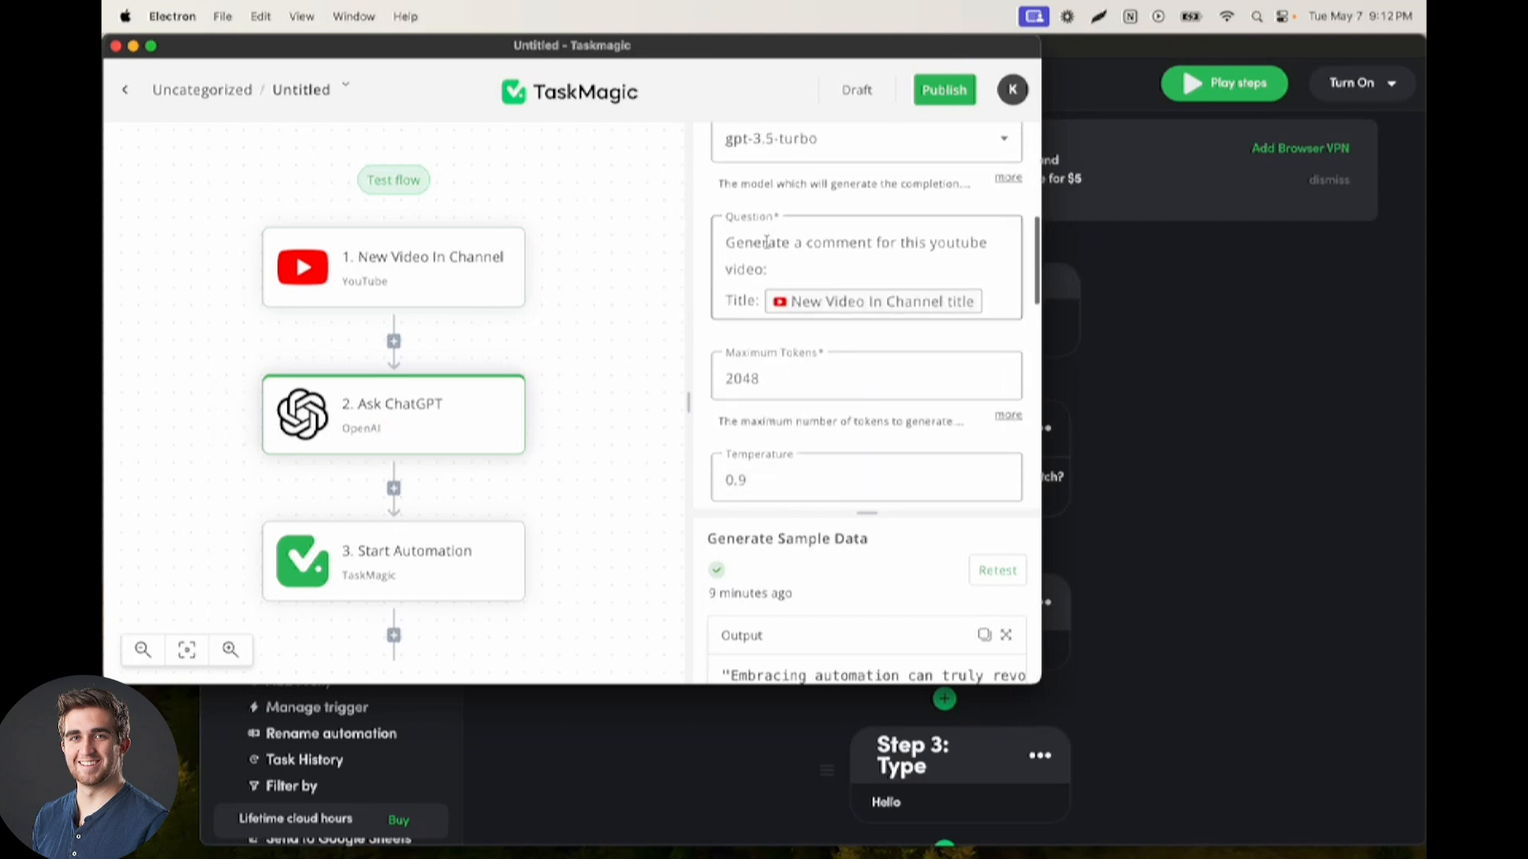
scroll("down", 3)
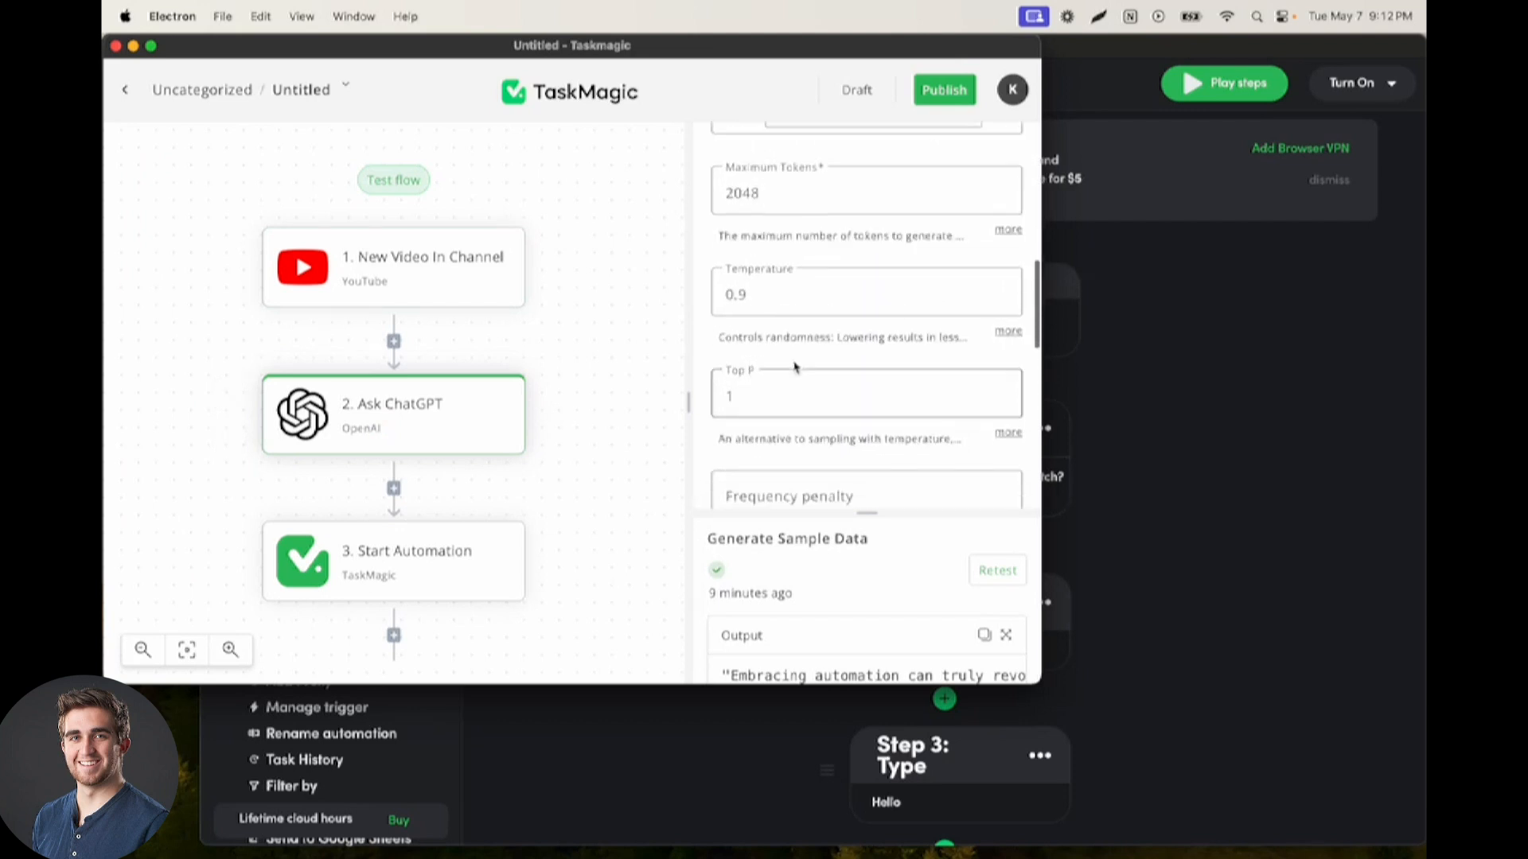
mouse_move(877, 407)
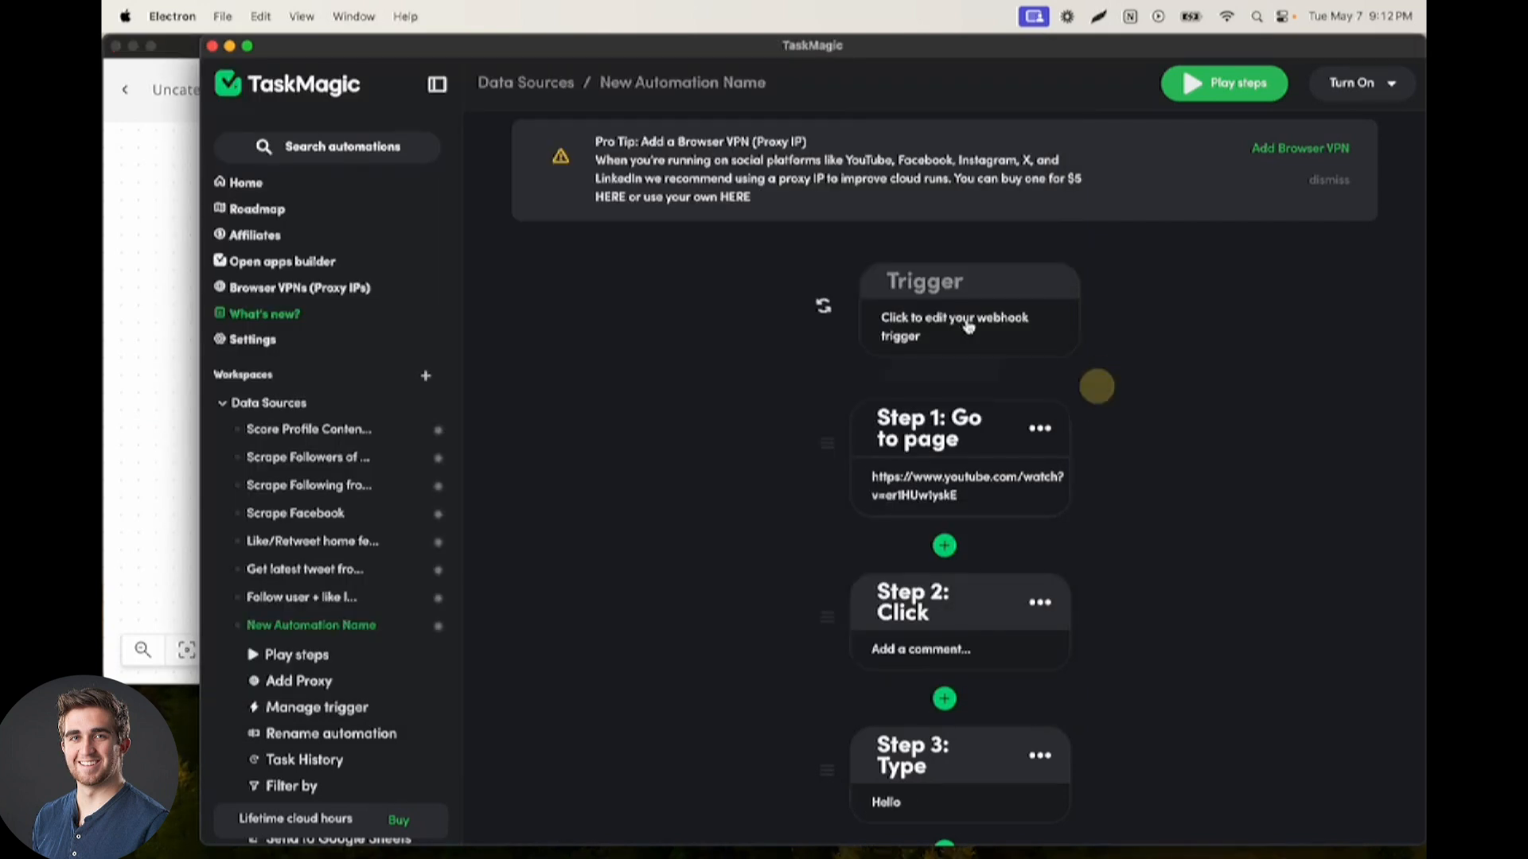
mouse_move(960, 329)
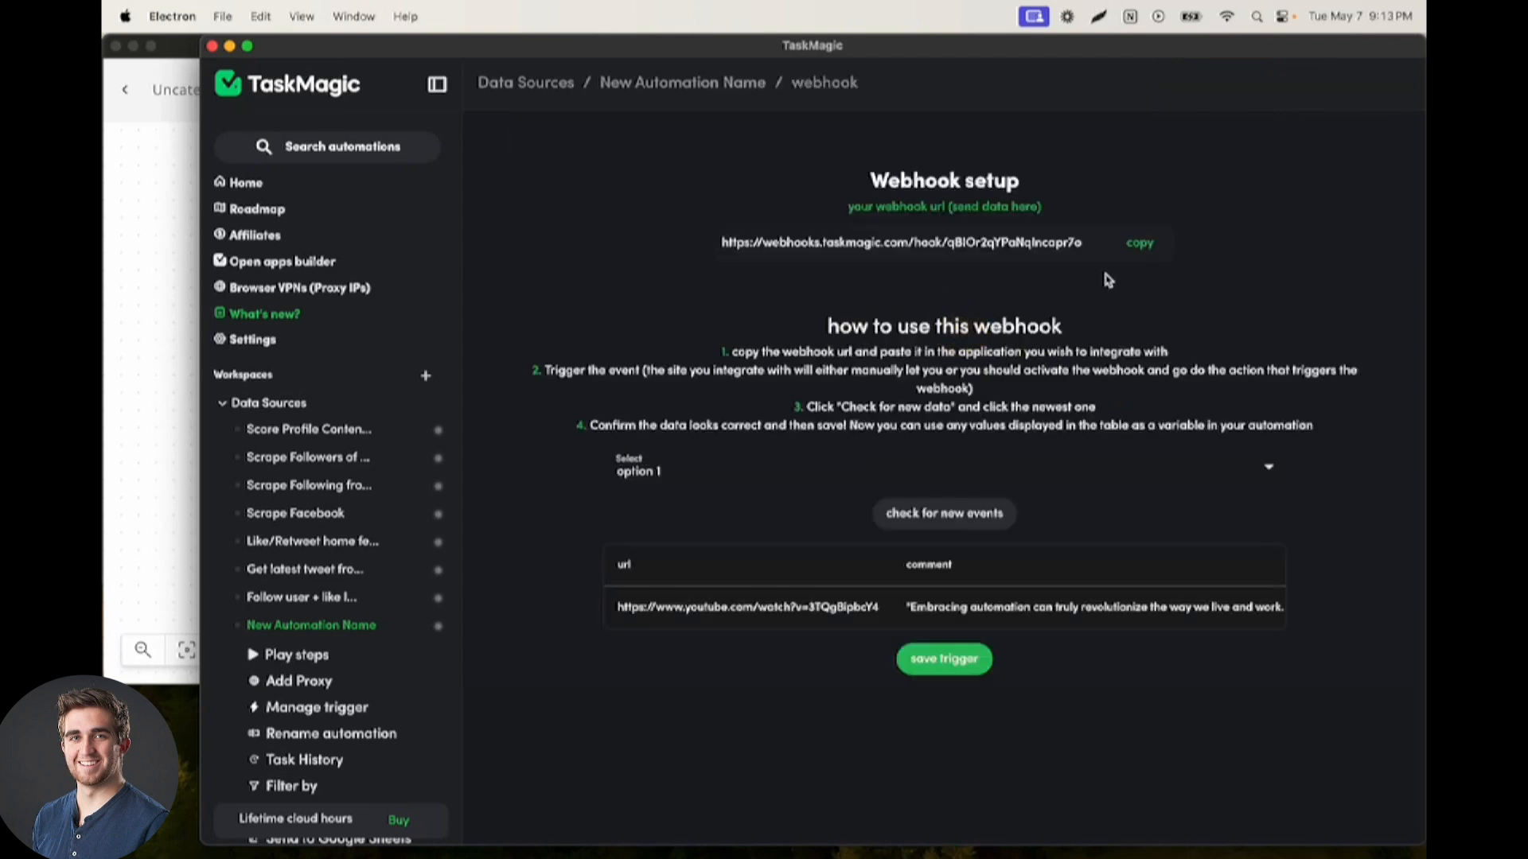
mouse_move(777, 263)
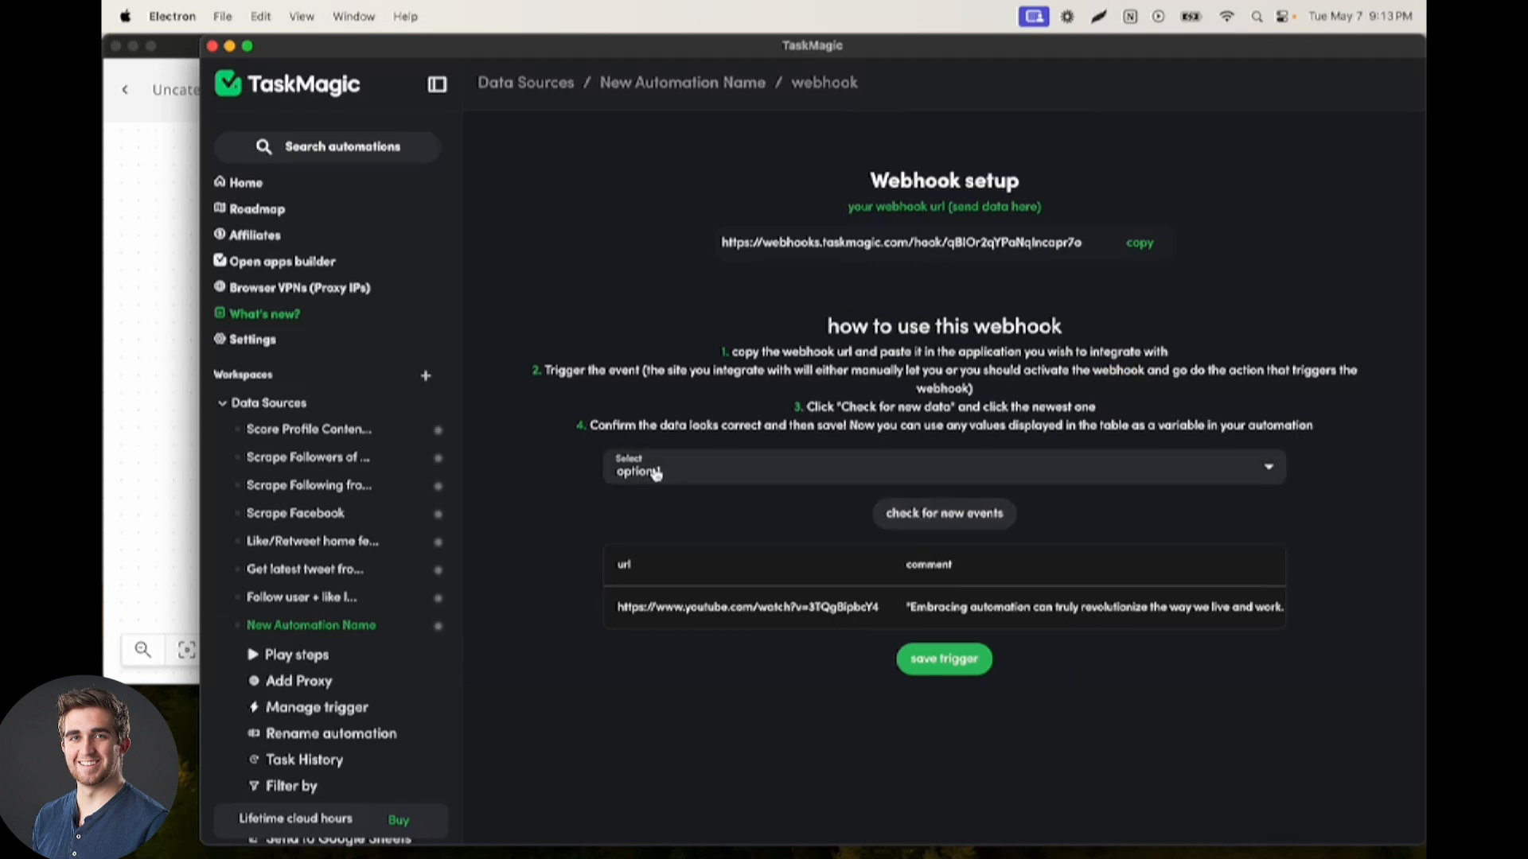
Step: Save the webhook trigger after checking the sample event's url and comment fields
left_click(942, 466)
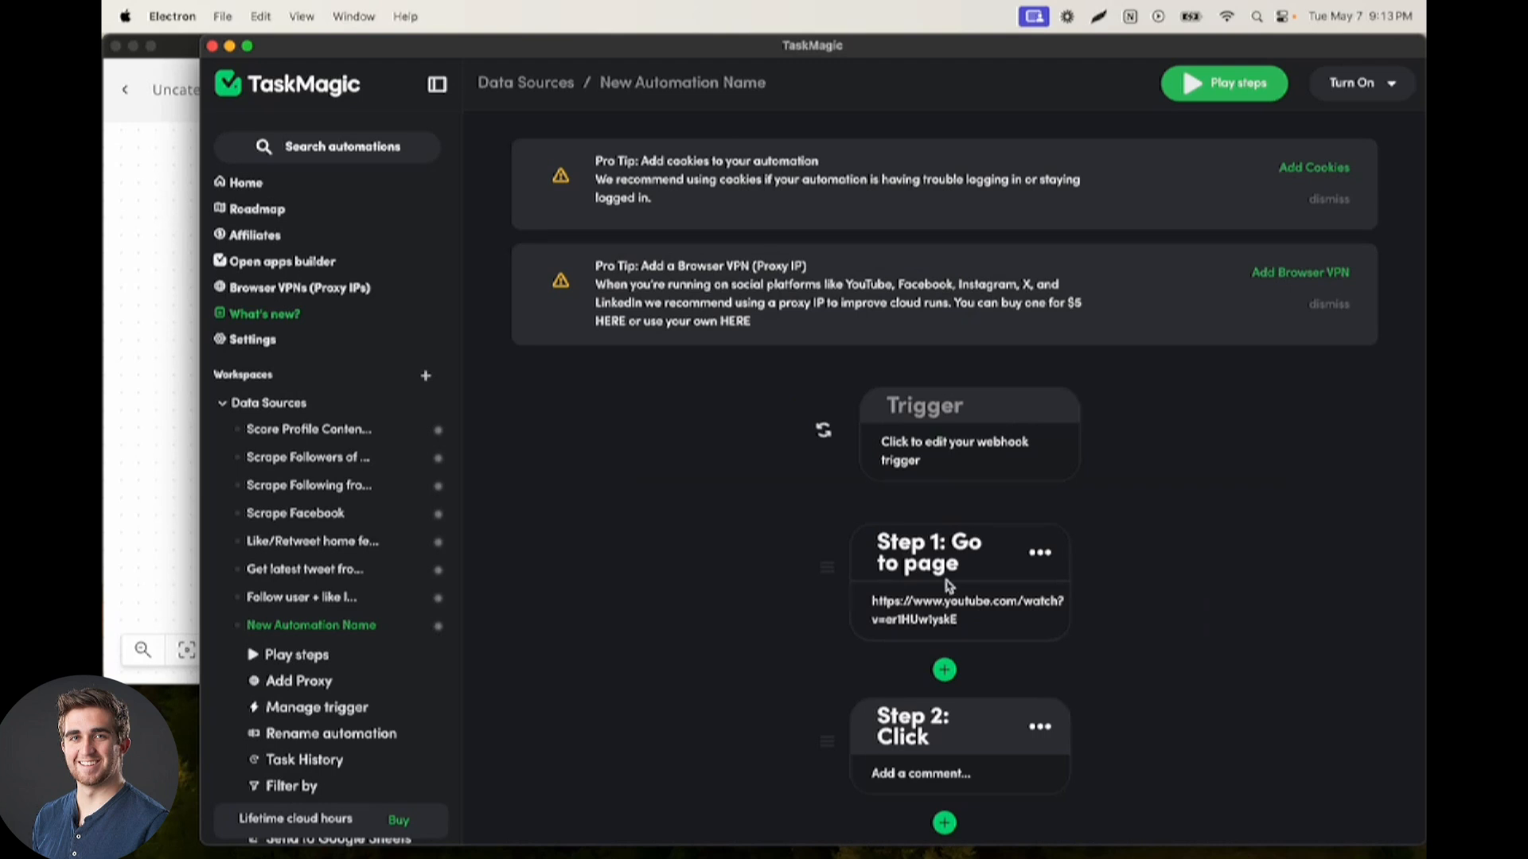
mouse_move(936, 622)
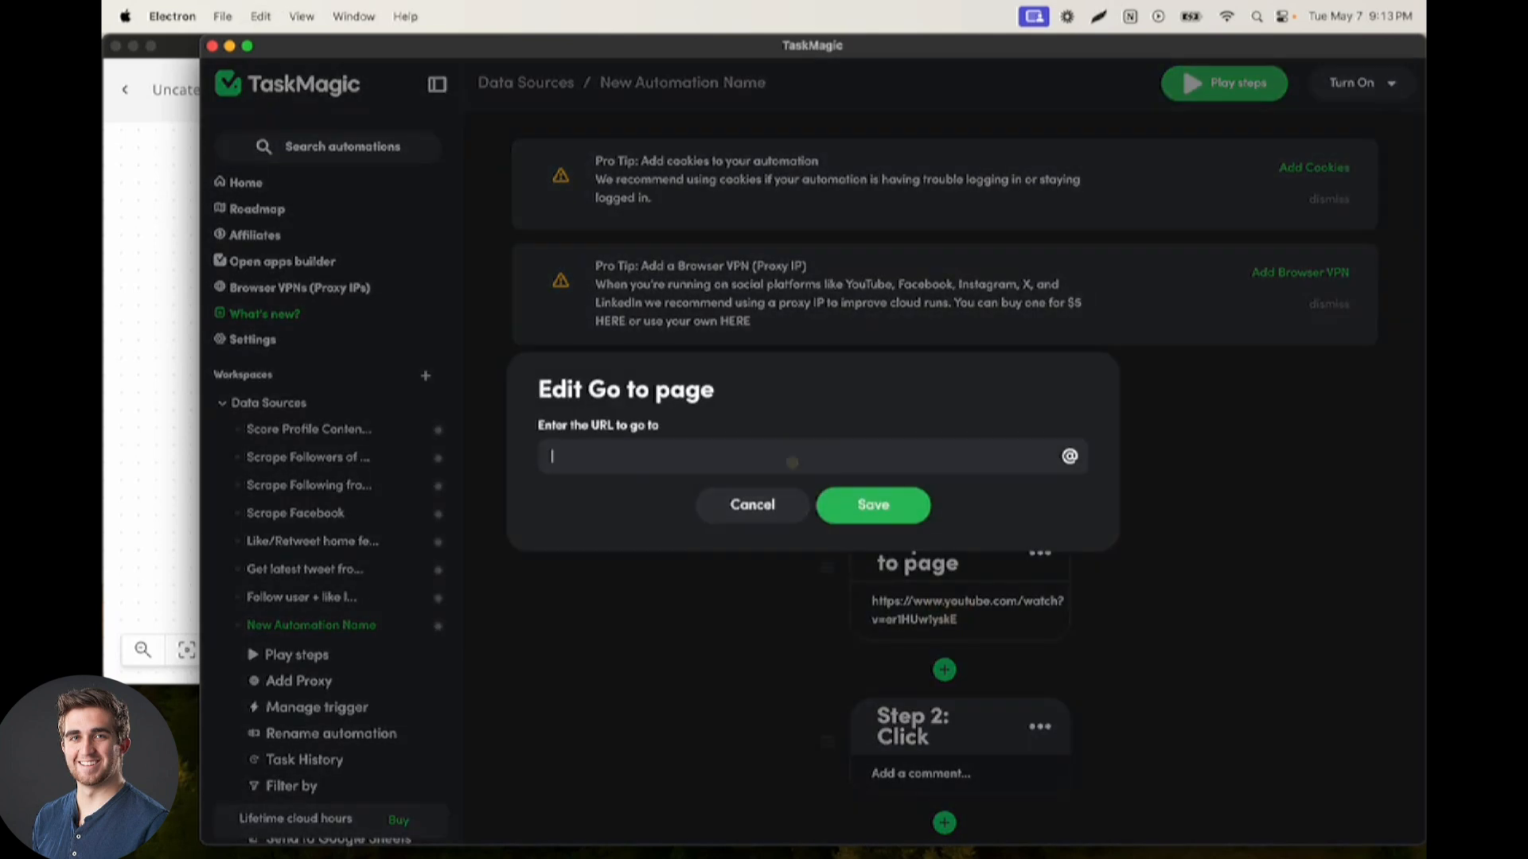
left_click(1068, 456)
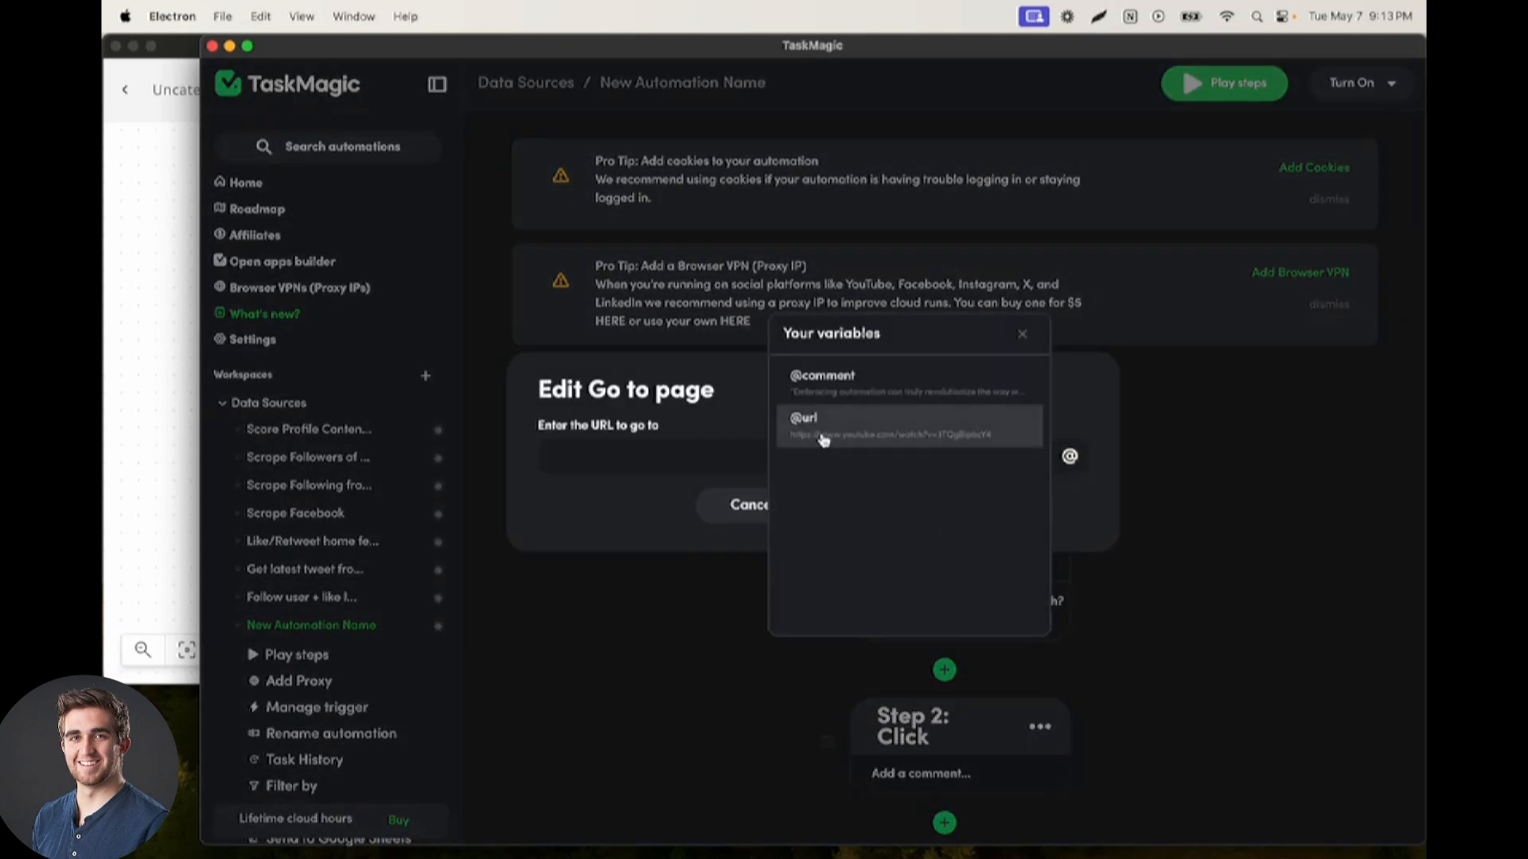
left_click(821, 424)
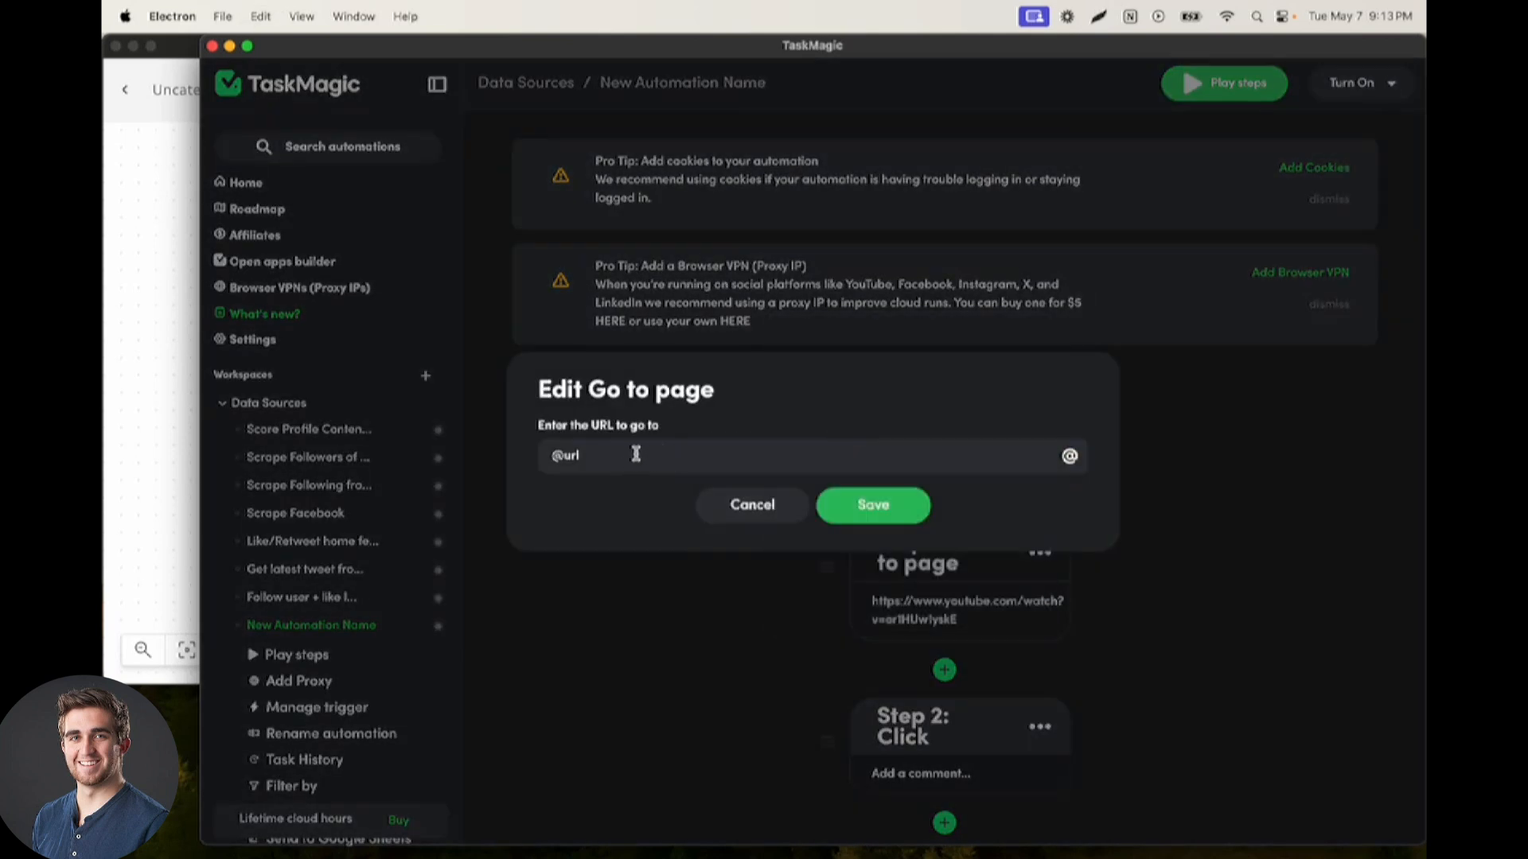
left_click(870, 503)
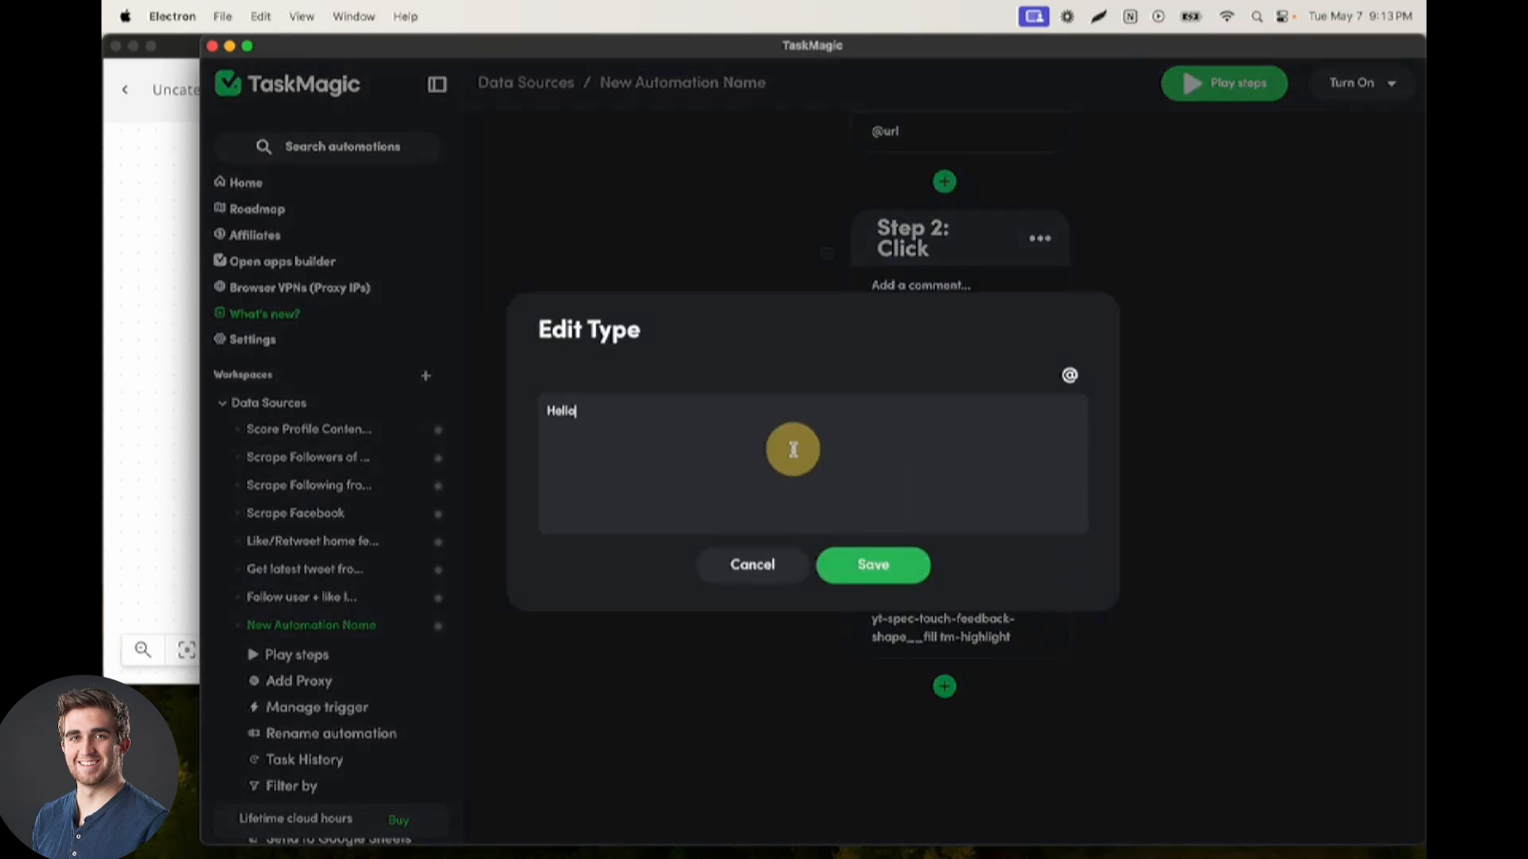
left_click(1068, 375)
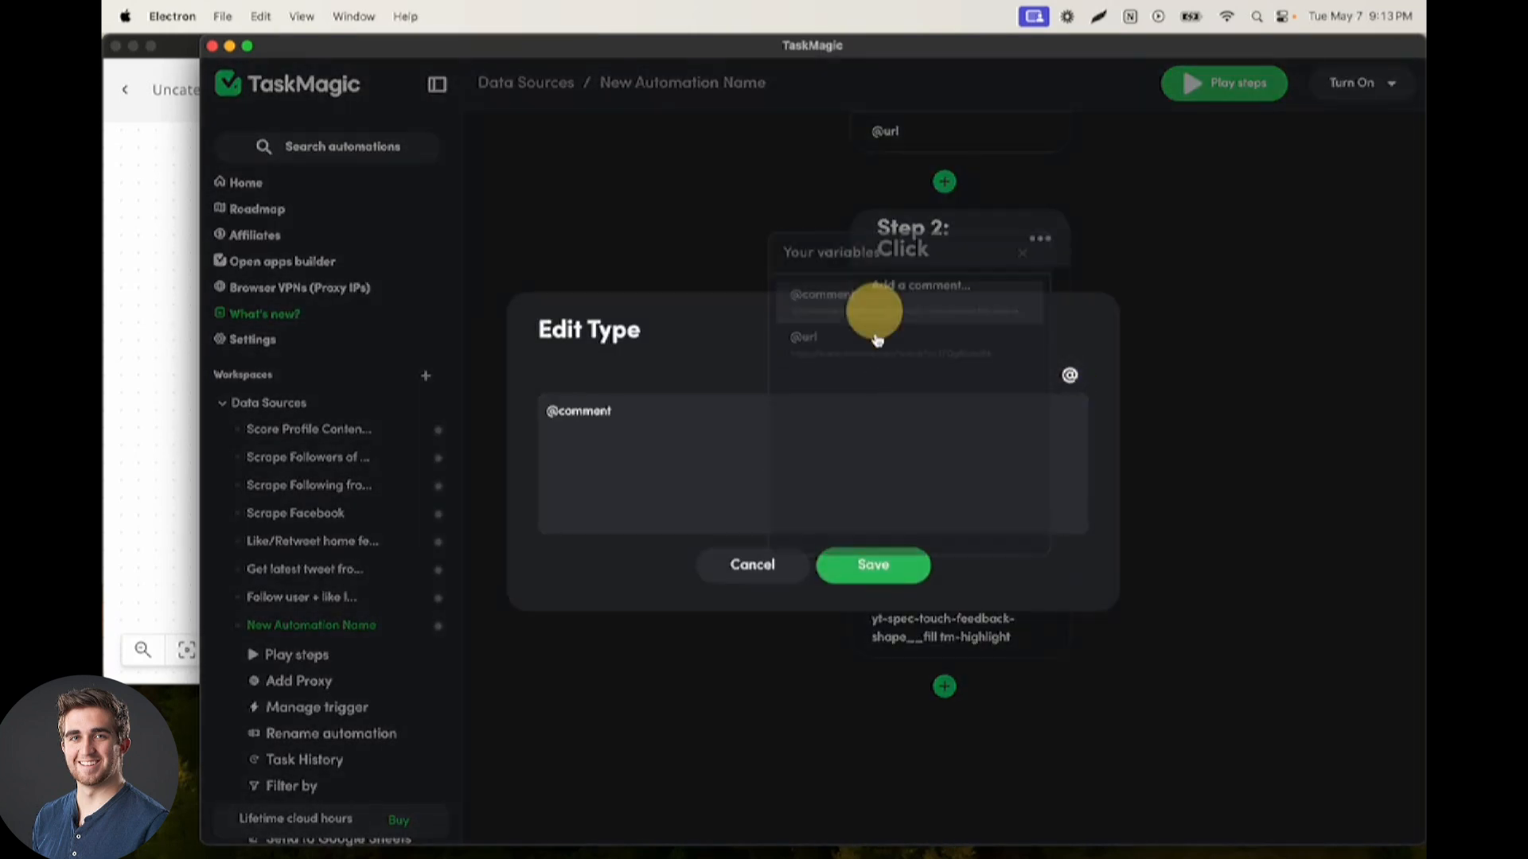
left_click(871, 564)
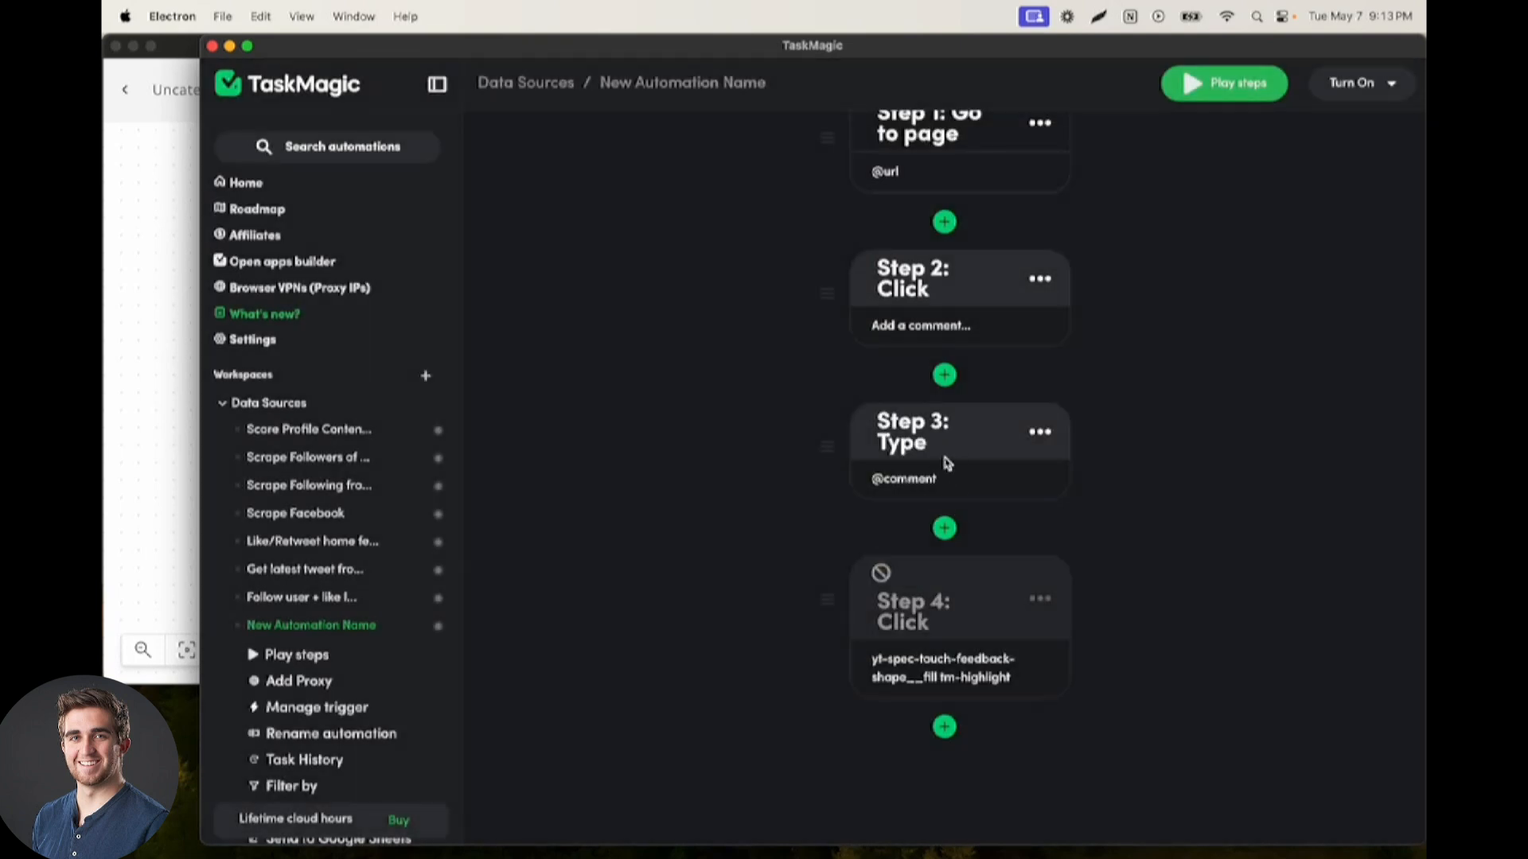
left_click(1038, 598)
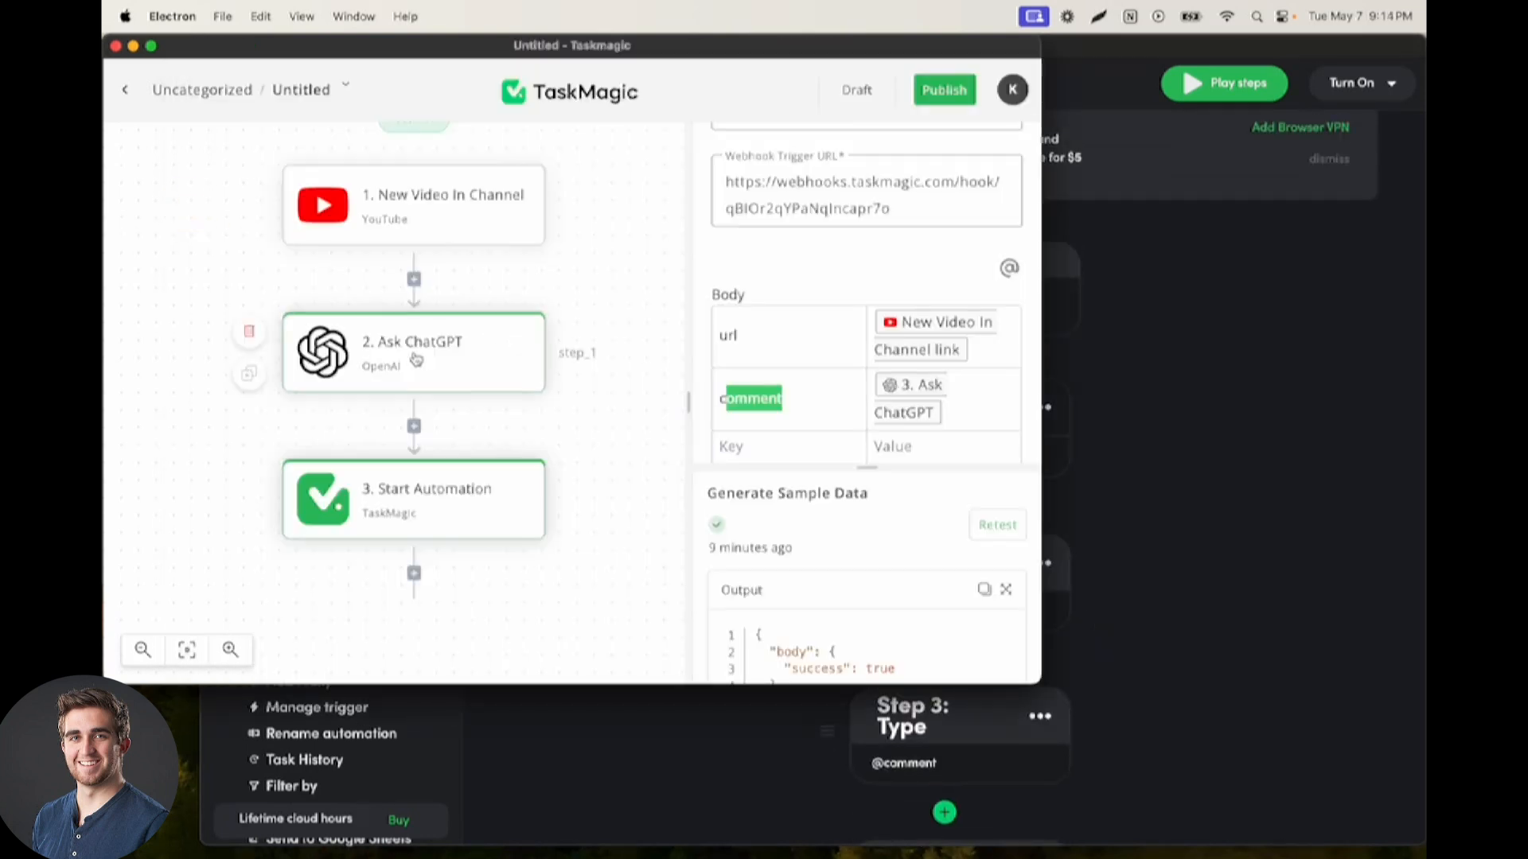
Step: Add a Text Helper step after Ask ChatGPT, then delete it again
left_click(412, 352)
type("tex")
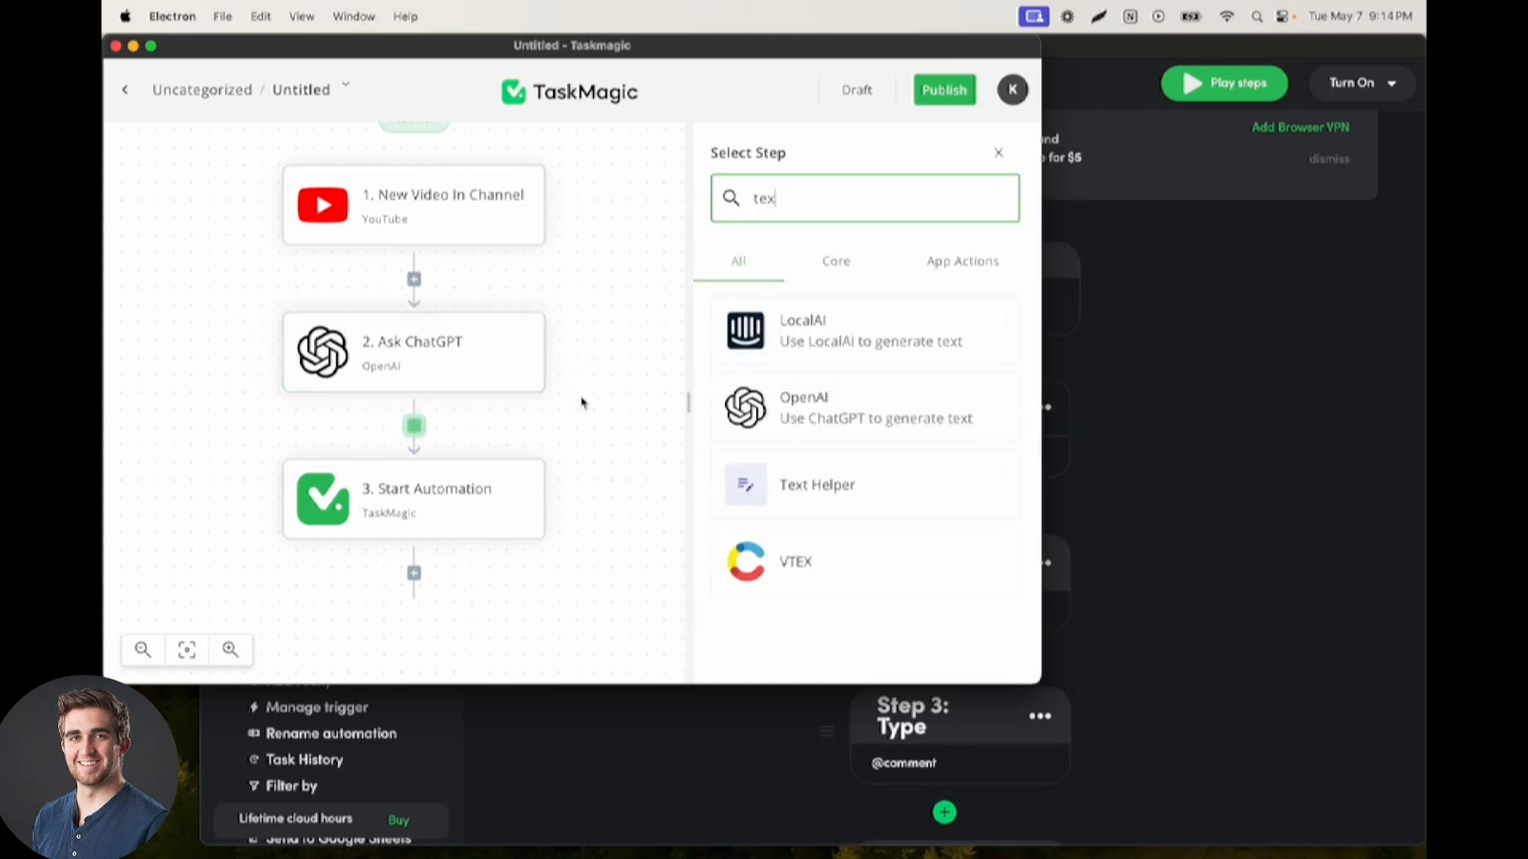
left_click(817, 485)
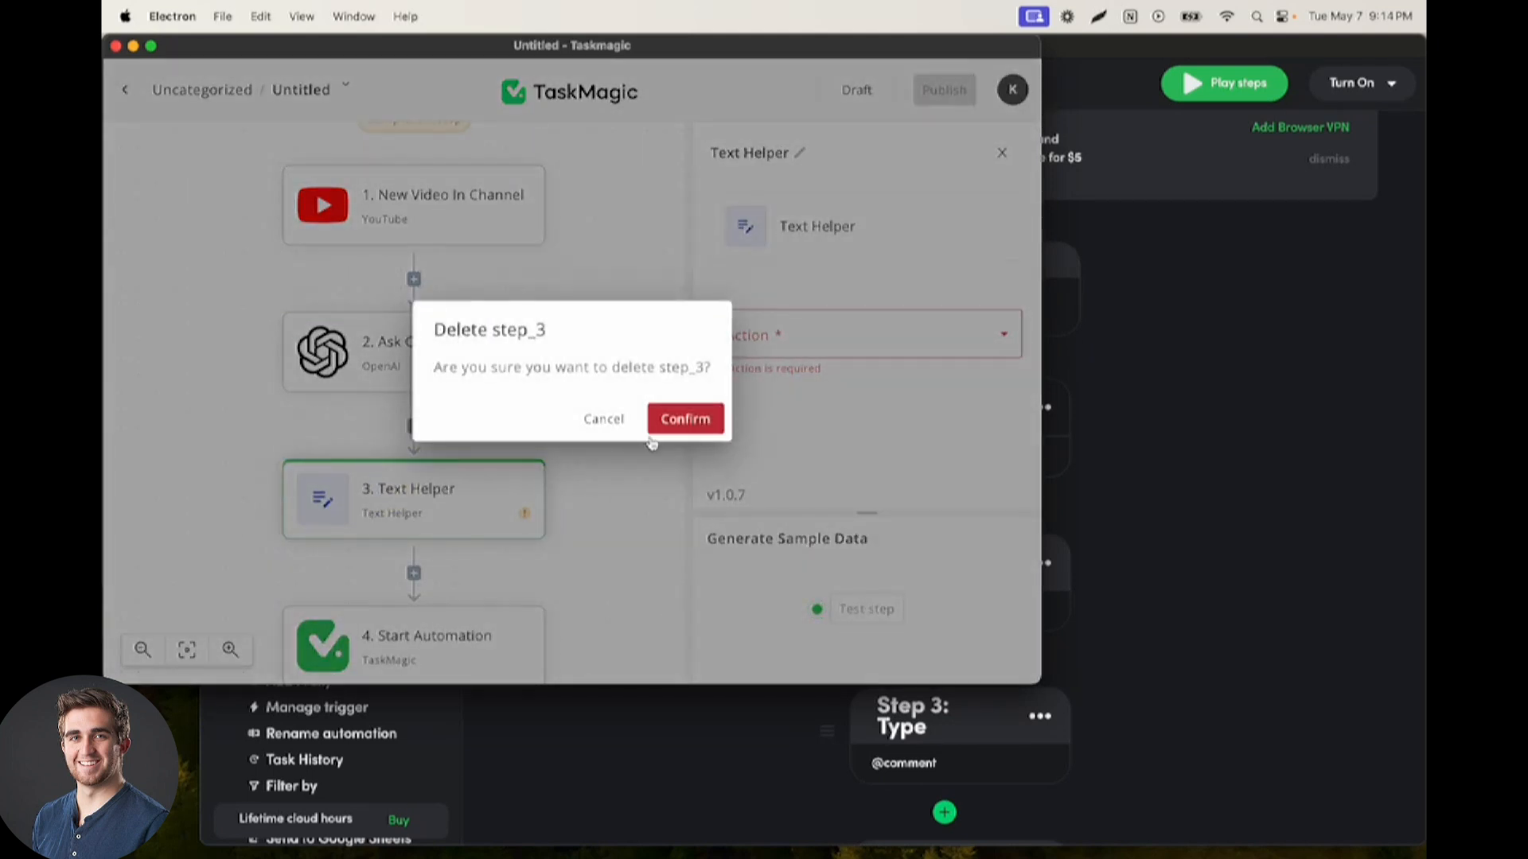
left_click(685, 417)
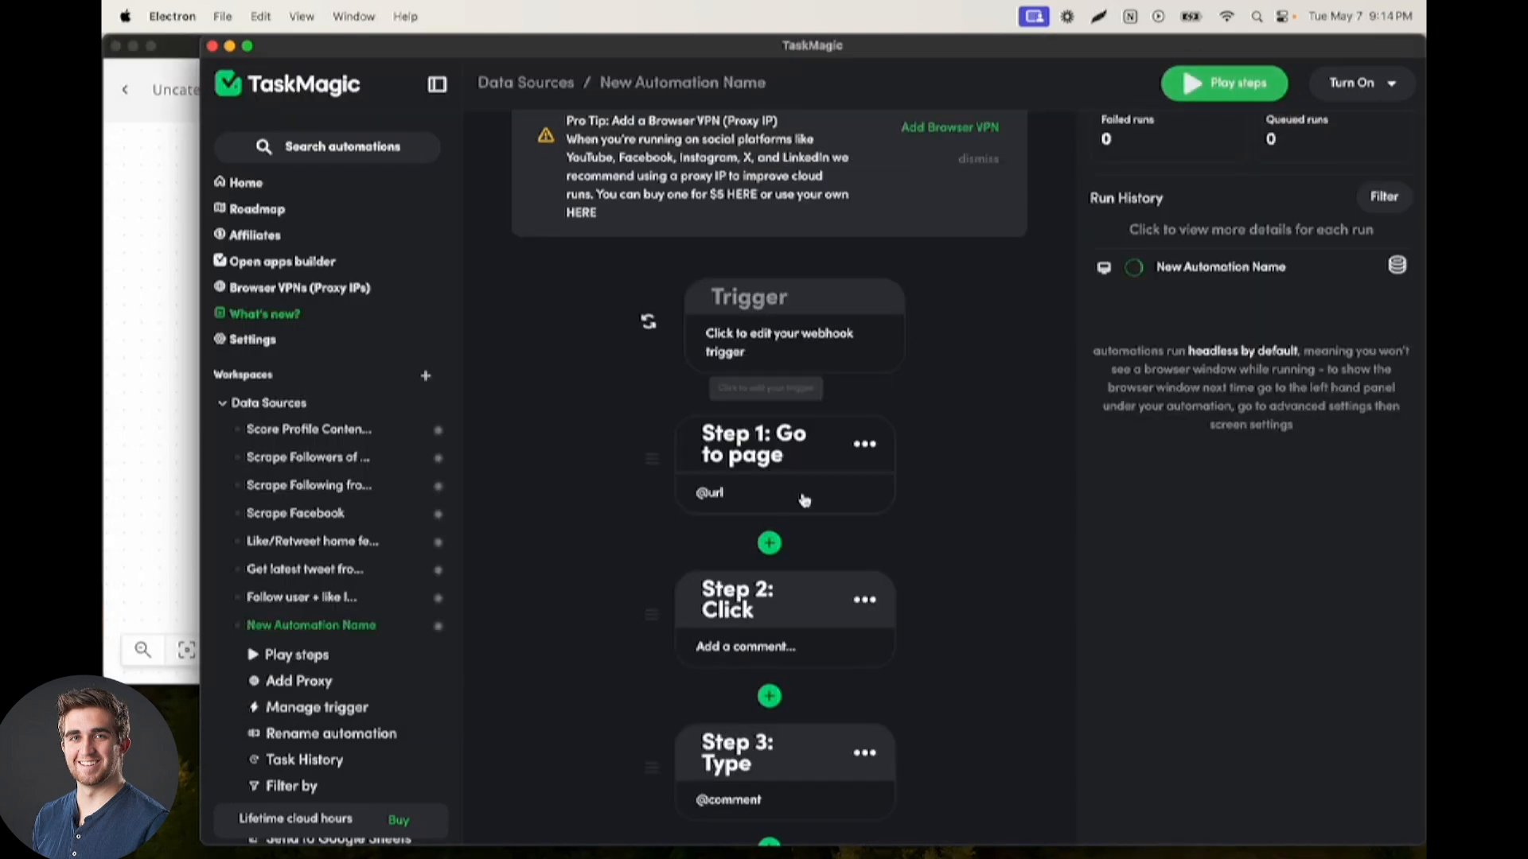
Step: Review the test run's incoming url and comment data and its failing Chromium log
left_click(1224, 83)
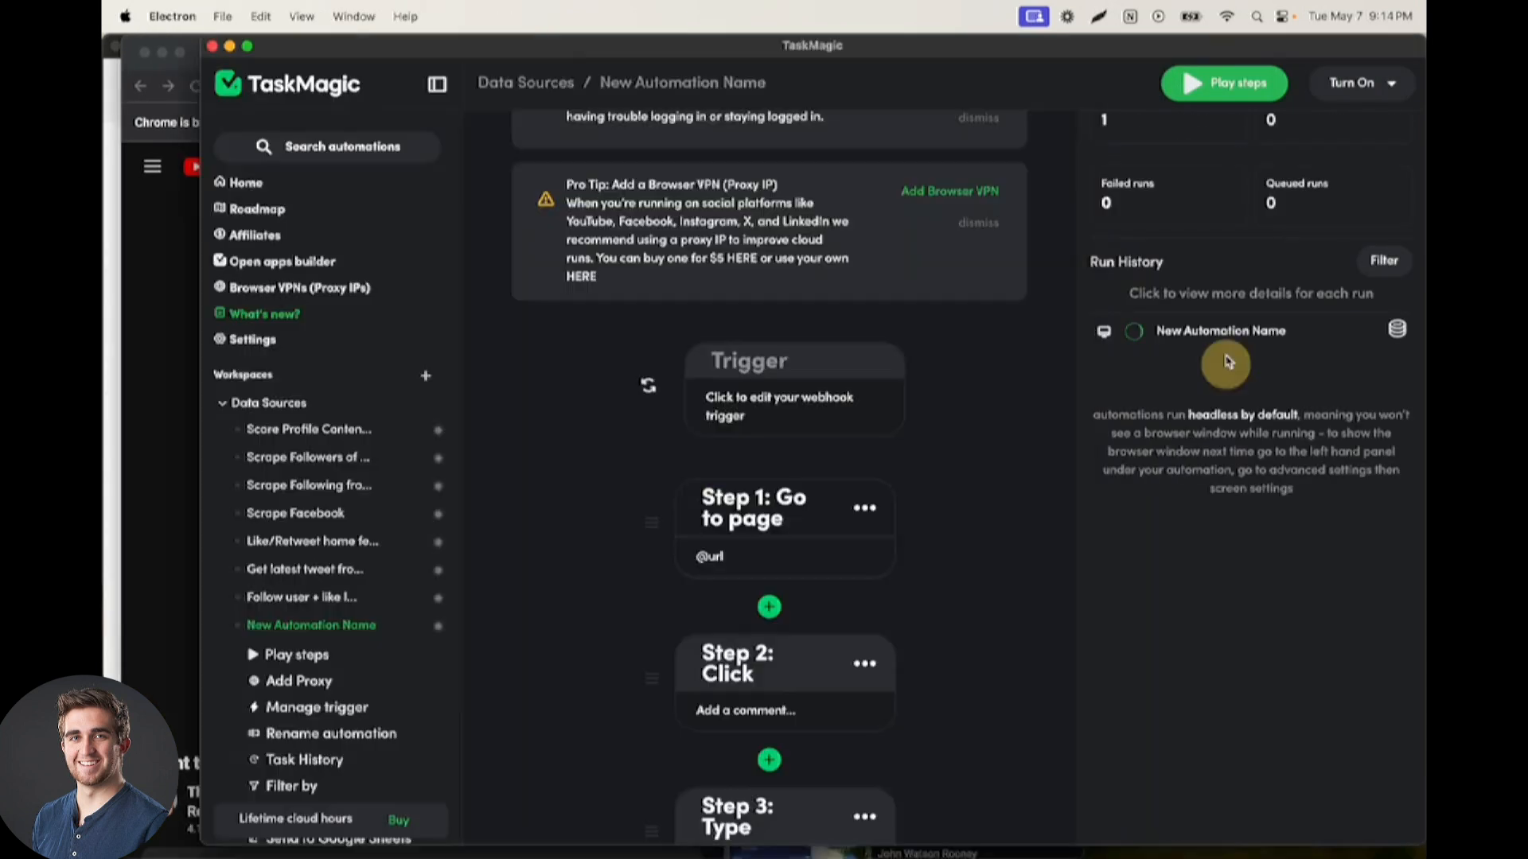
left_click(1224, 83)
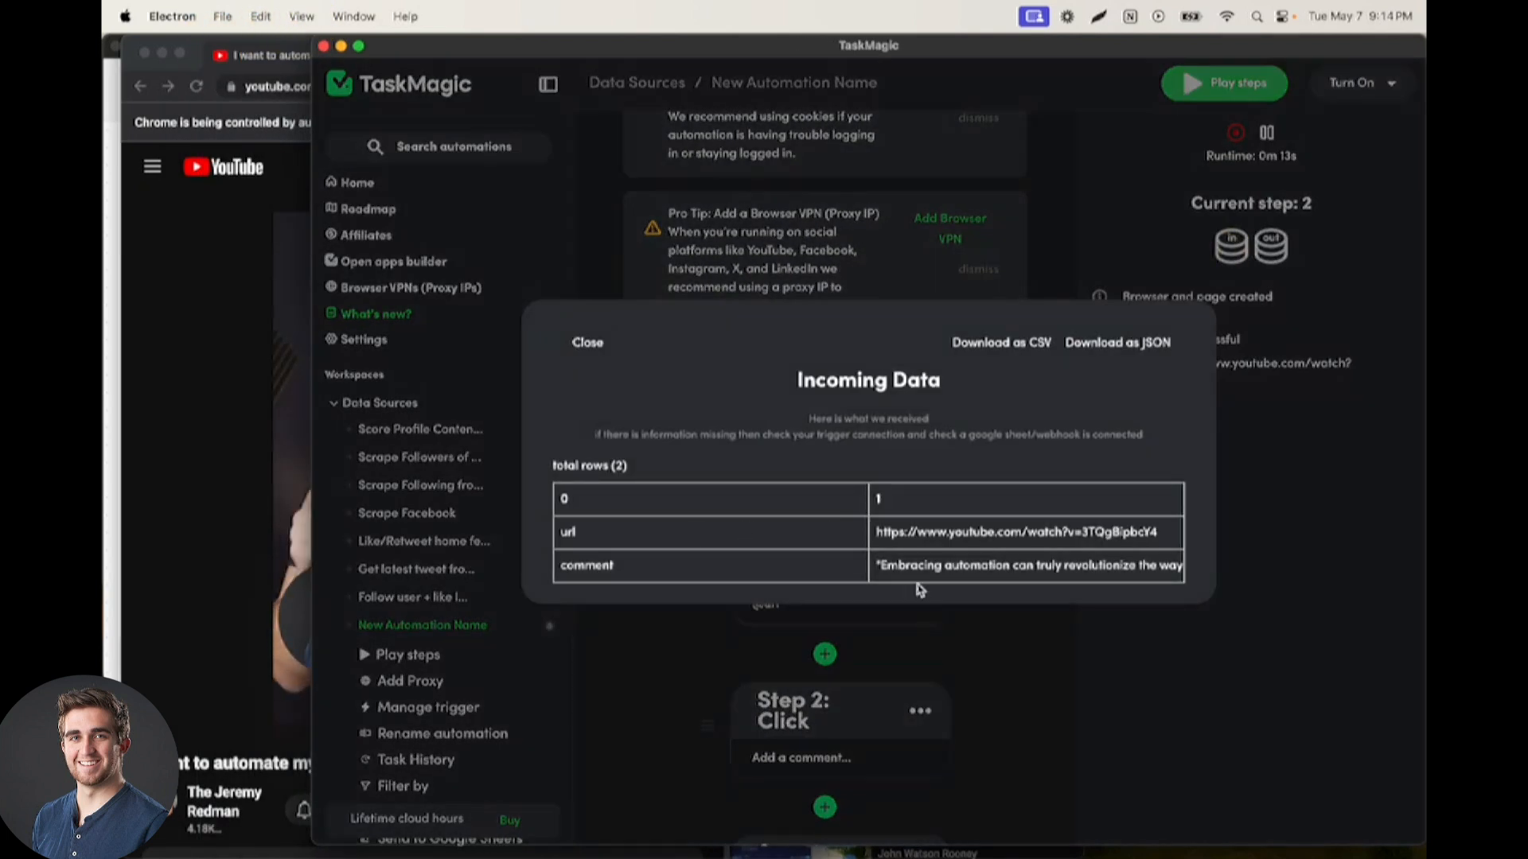
left_click(588, 342)
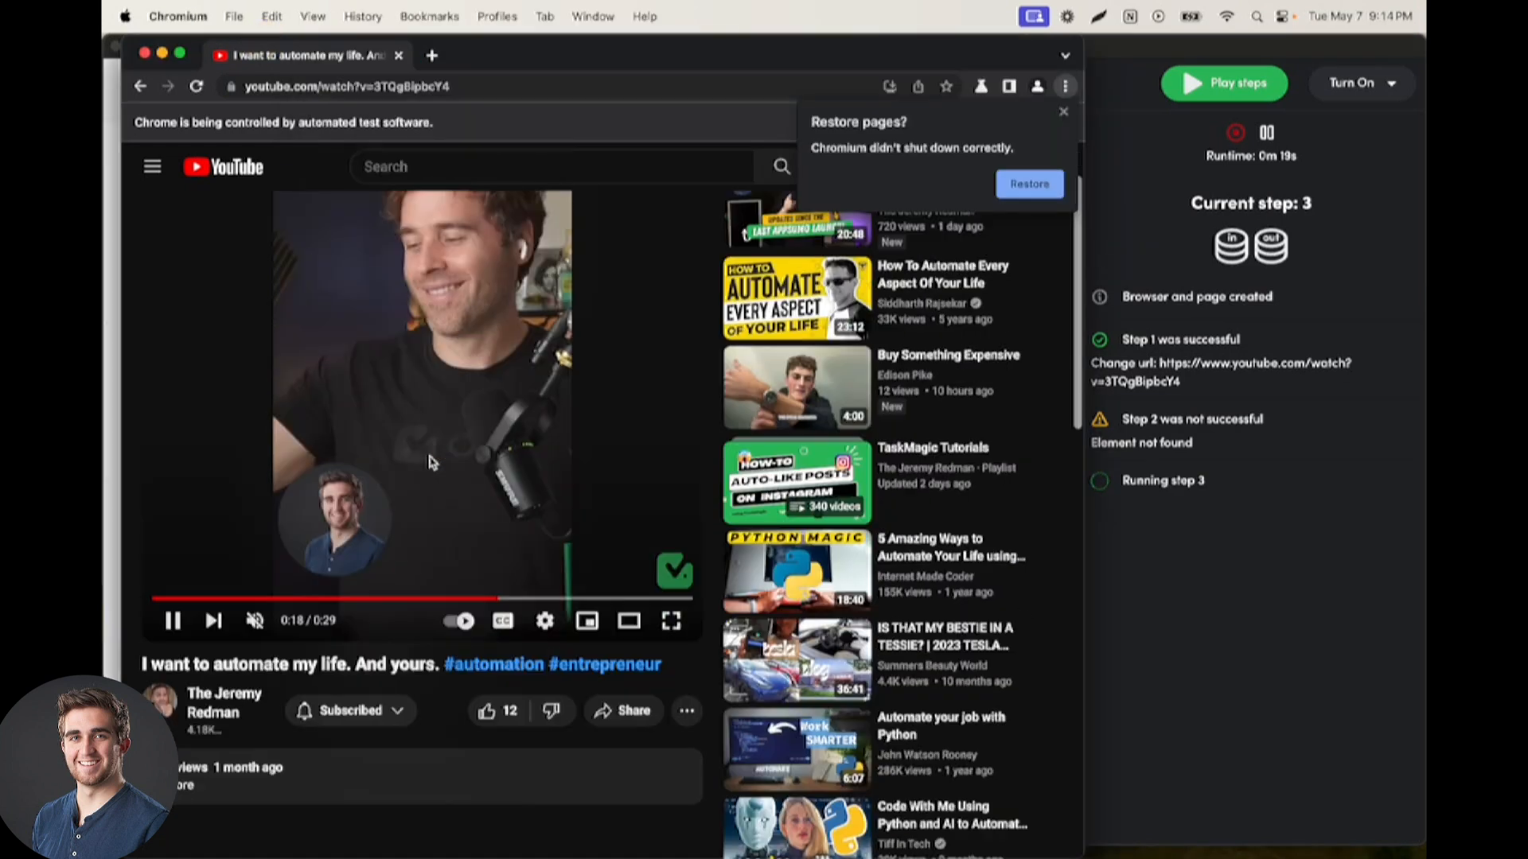
scroll("down", 3)
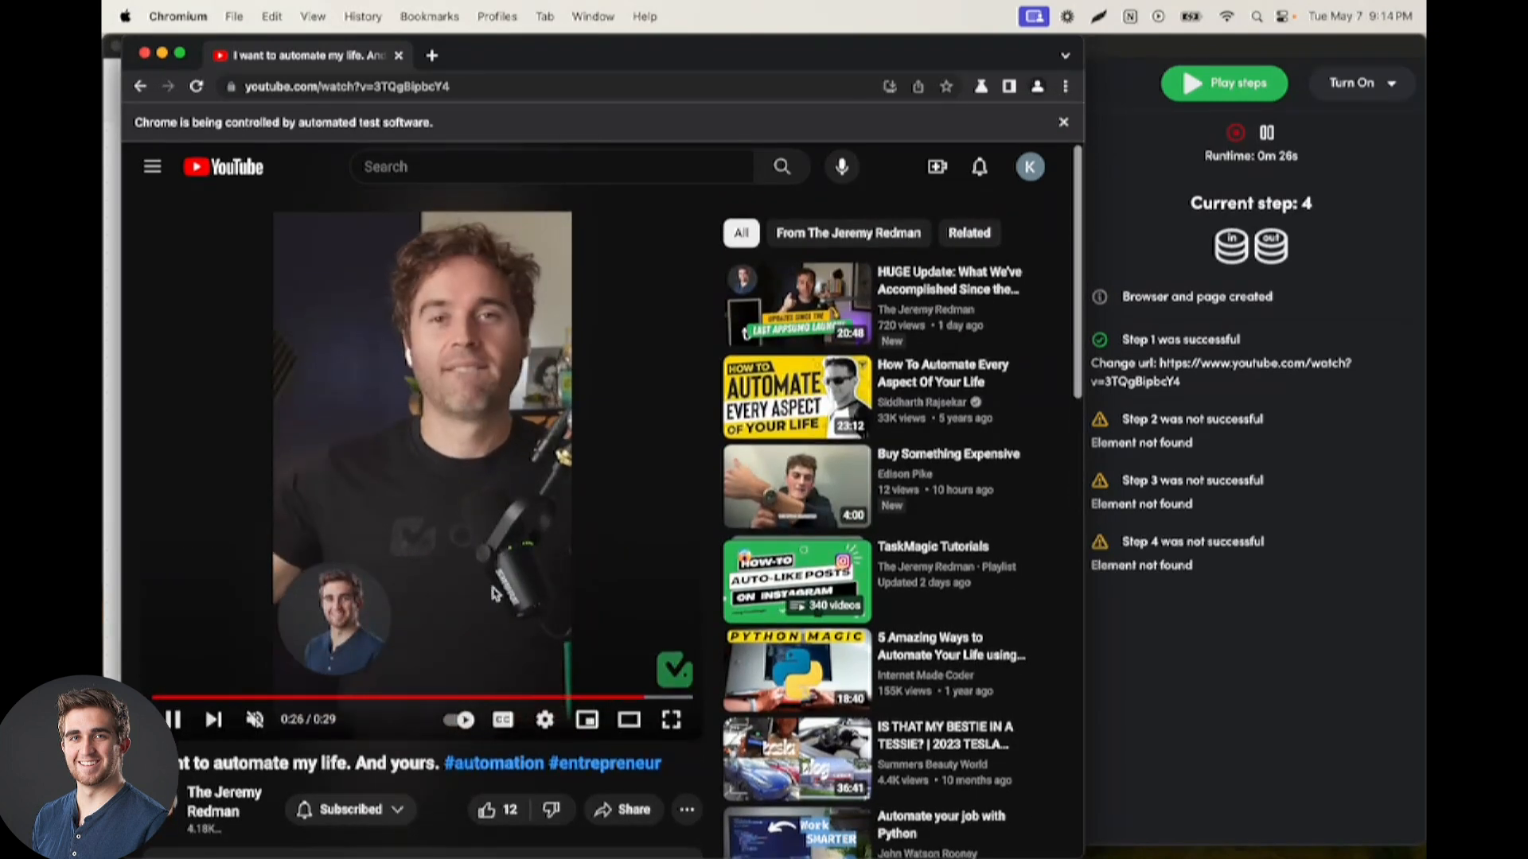
scroll("down", 3)
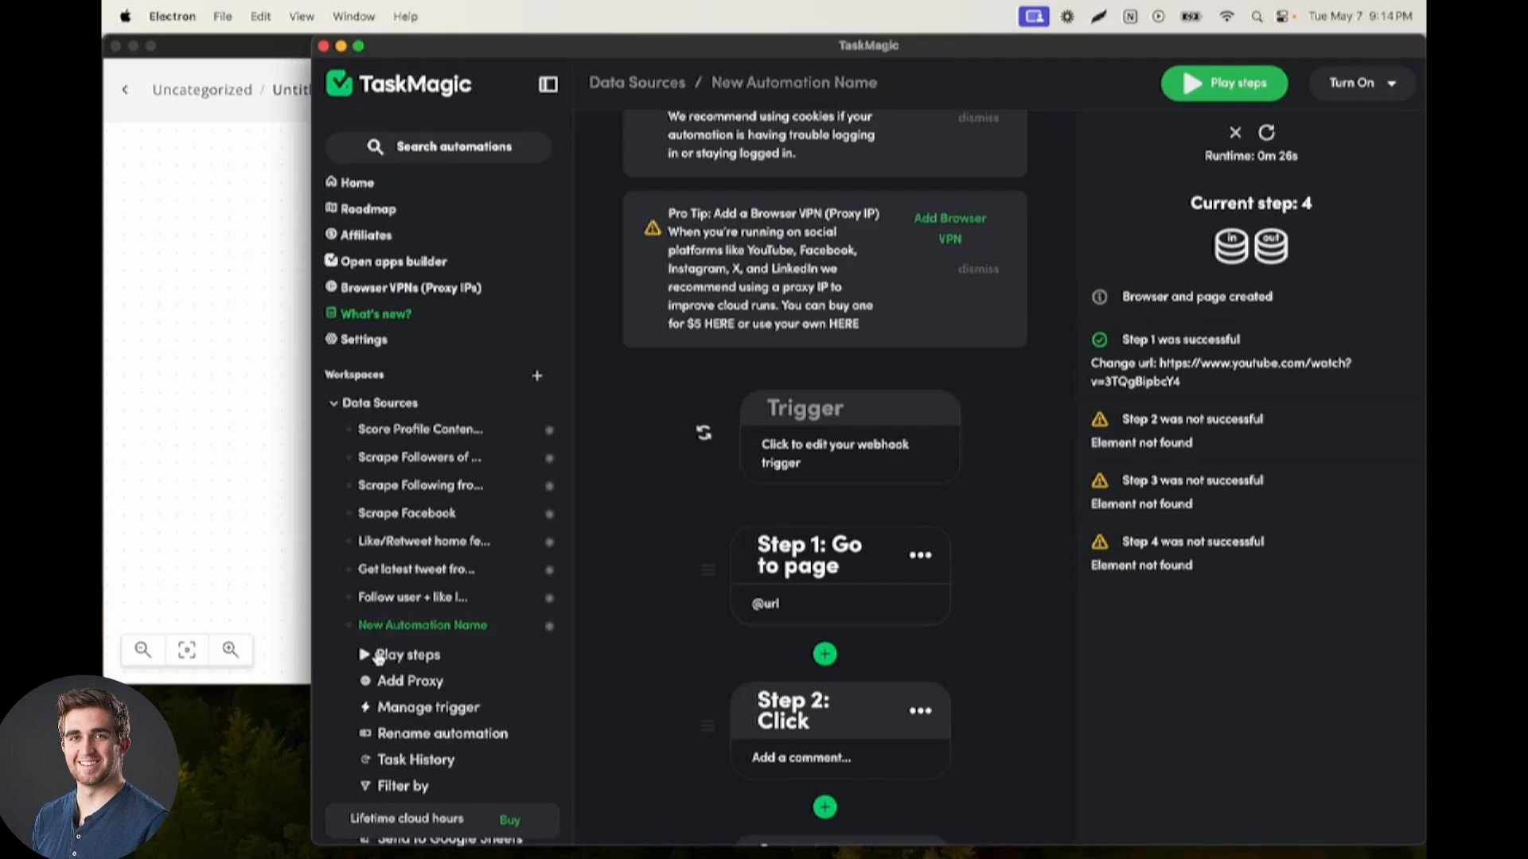
Step: Record a Scroll down step on the YouTube page as Step 2 after Go to page
left_click(824, 654)
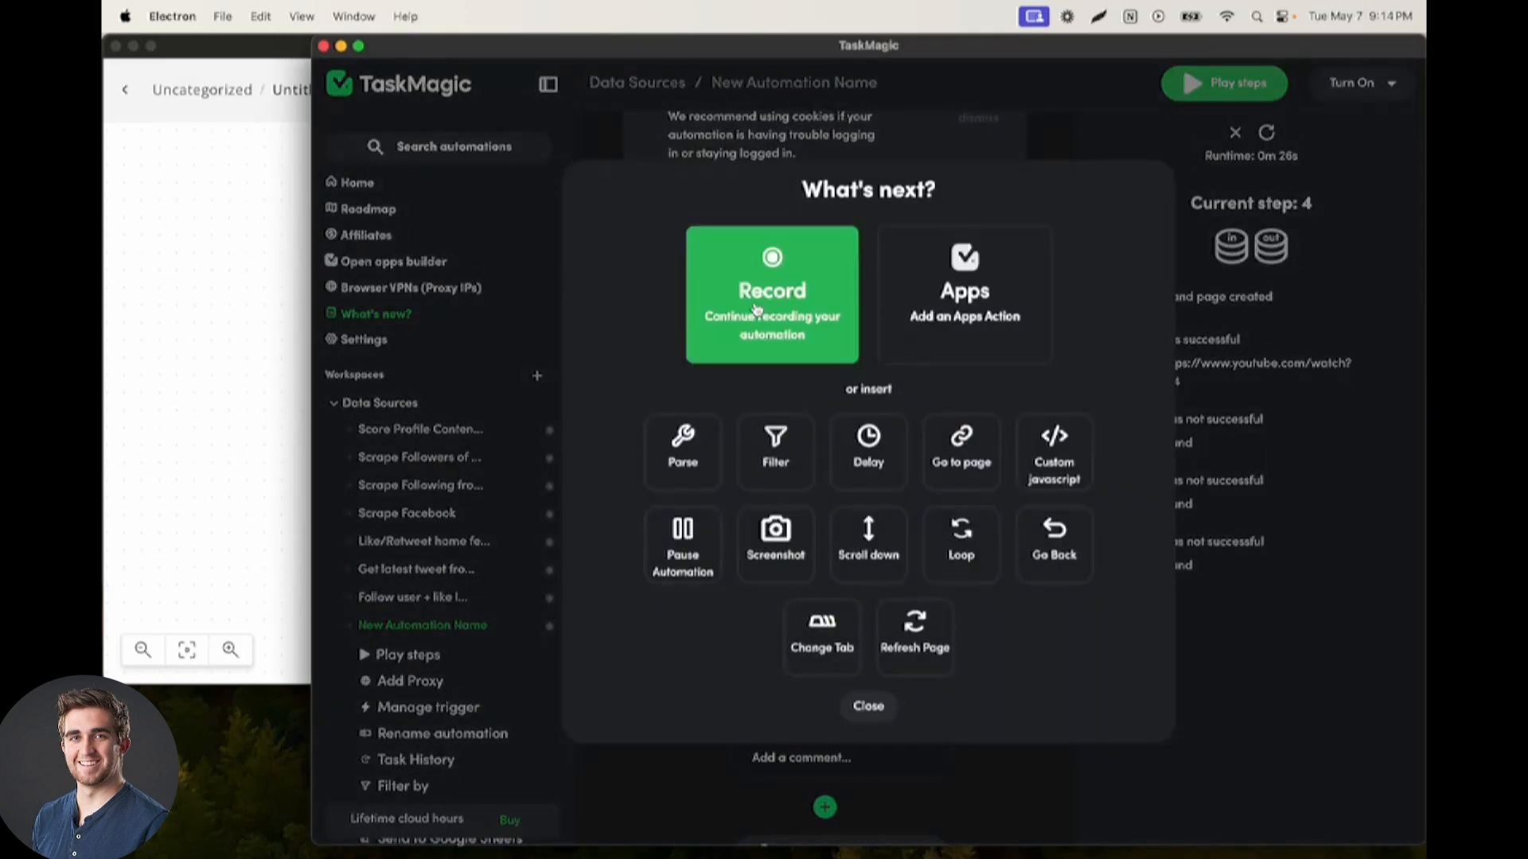
left_click(771, 294)
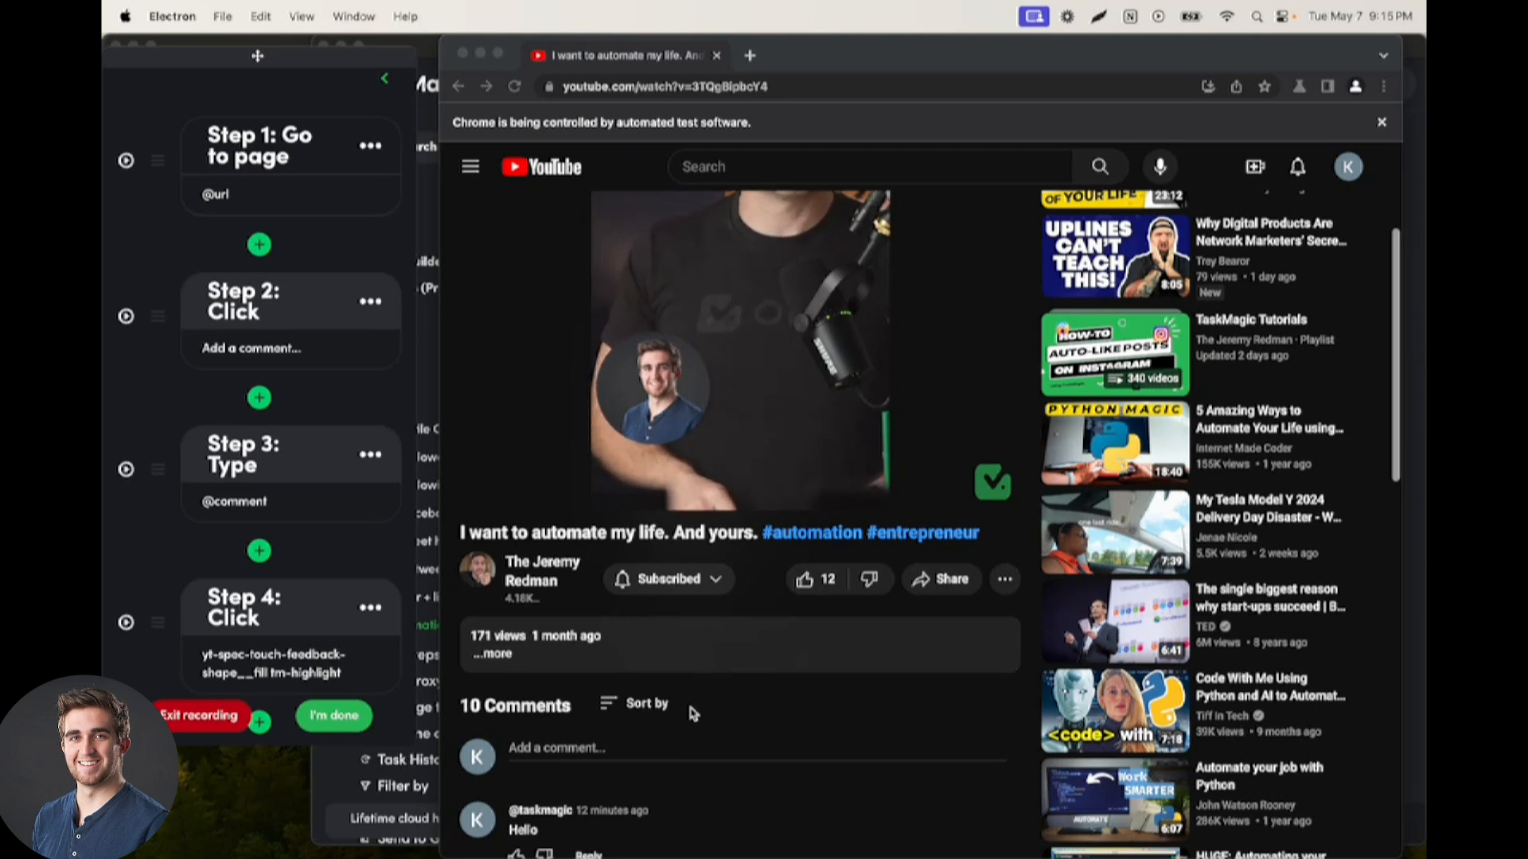
scroll("down", 3)
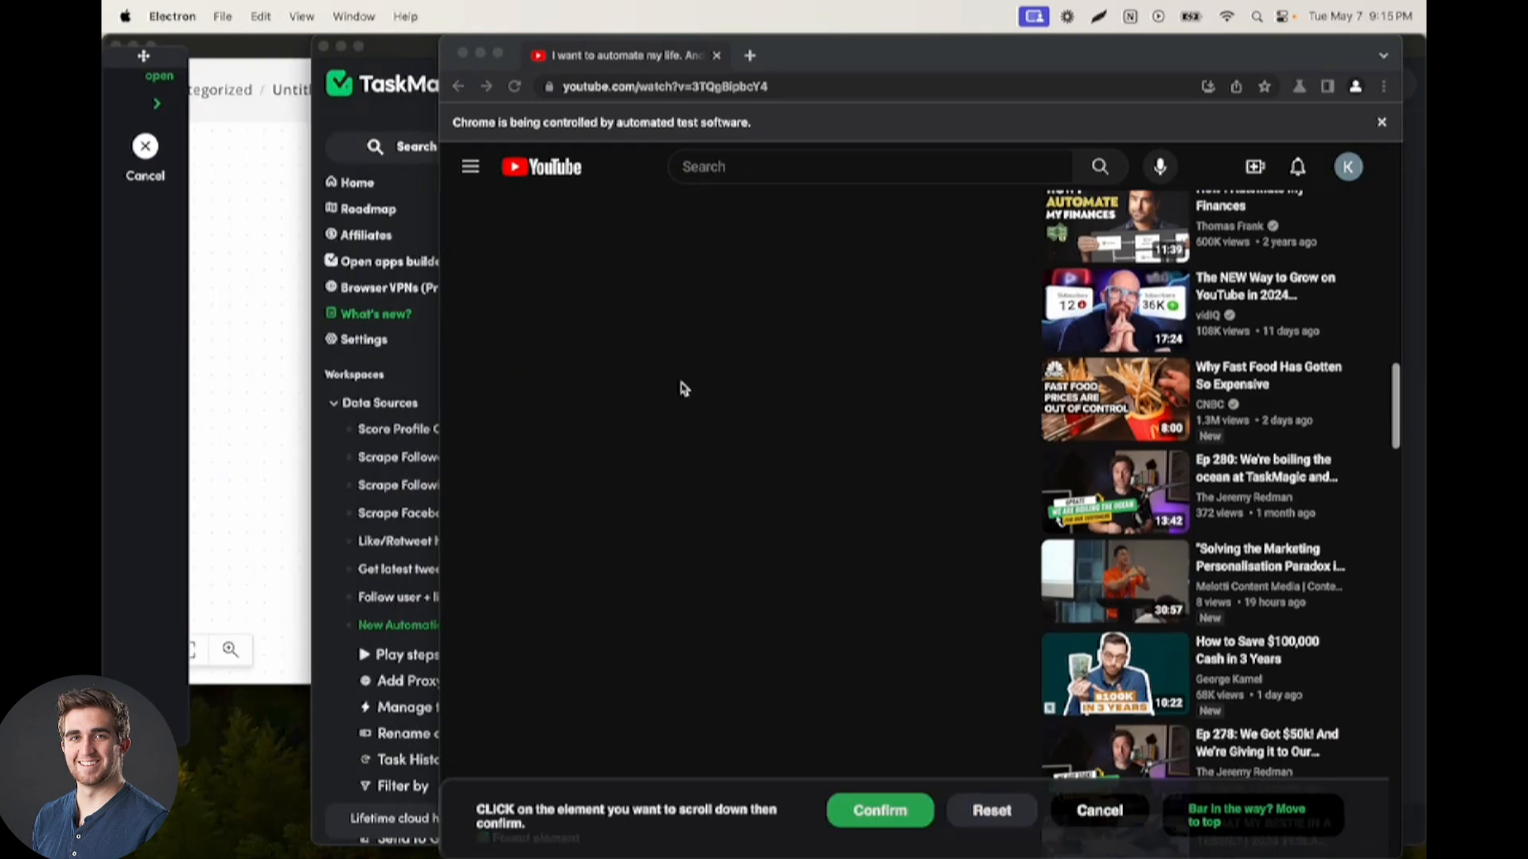
left_click(878, 810)
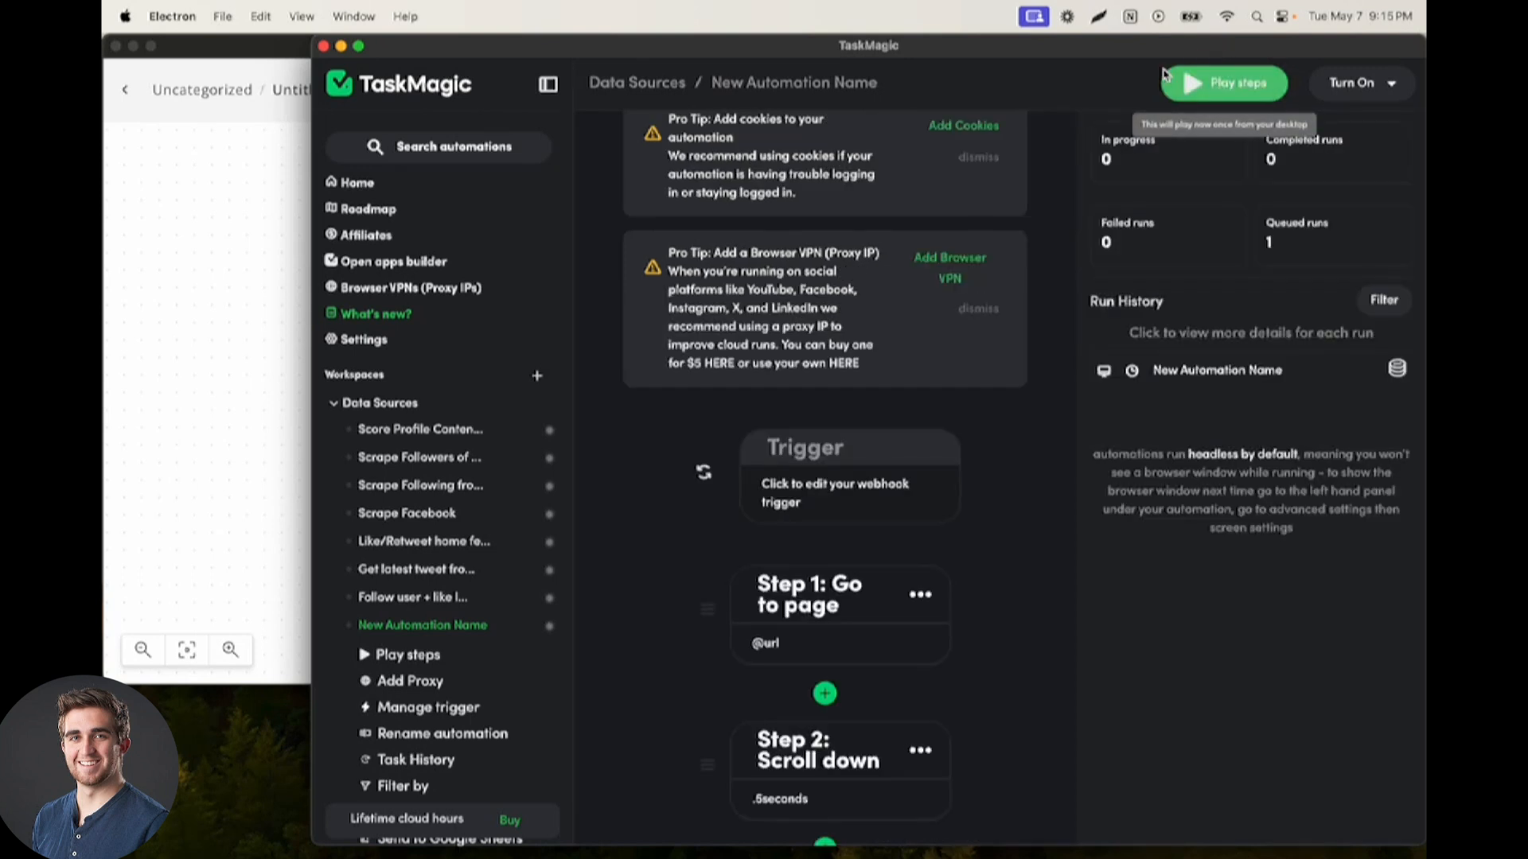
Step: Rerun the automation so it types the ChatGPT comment on the video
left_click(1237, 82)
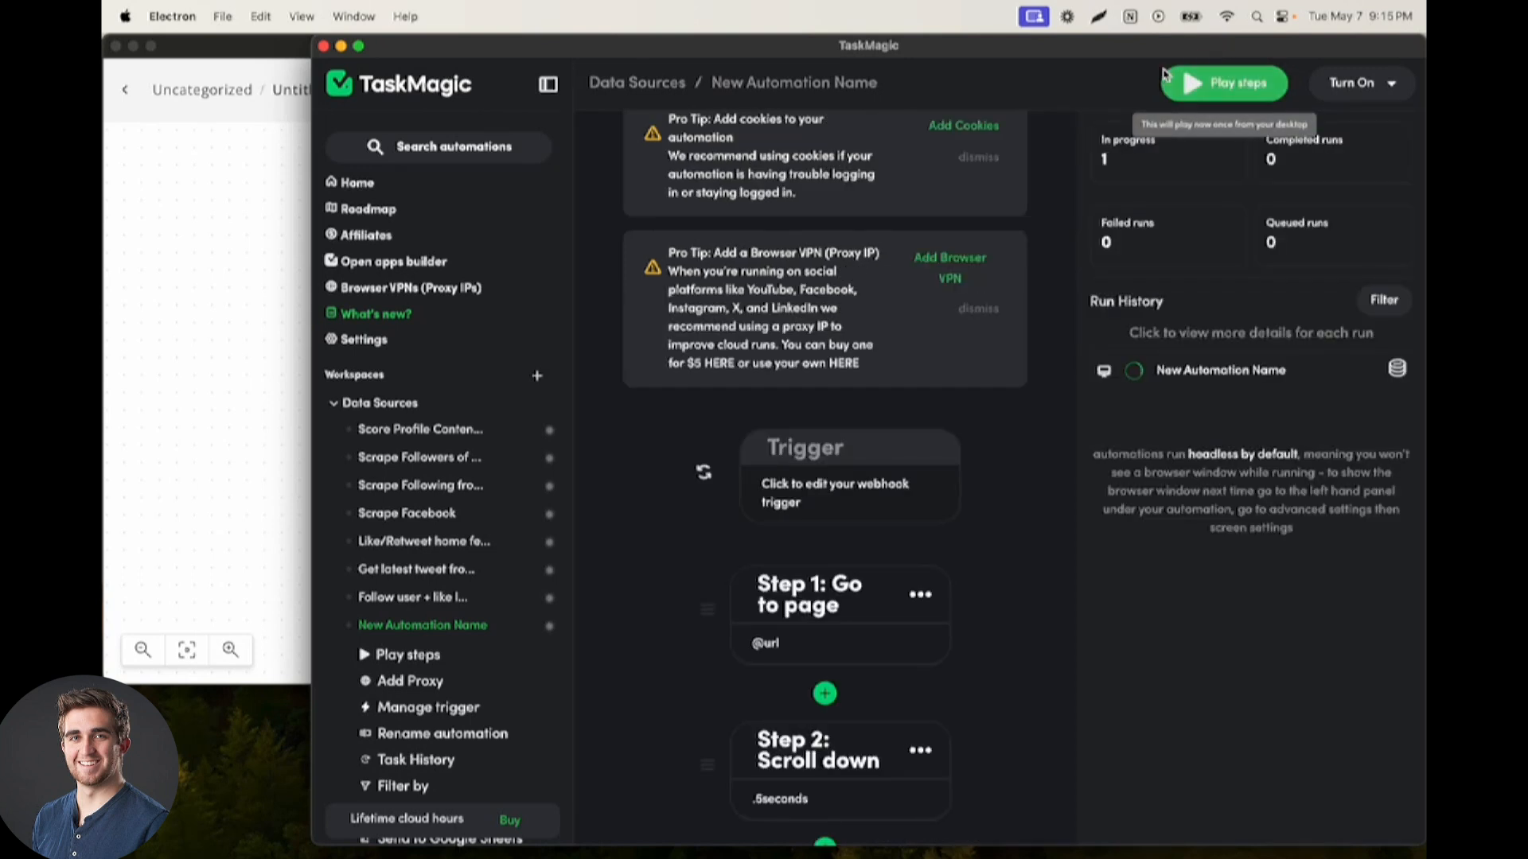
left_click(1234, 83)
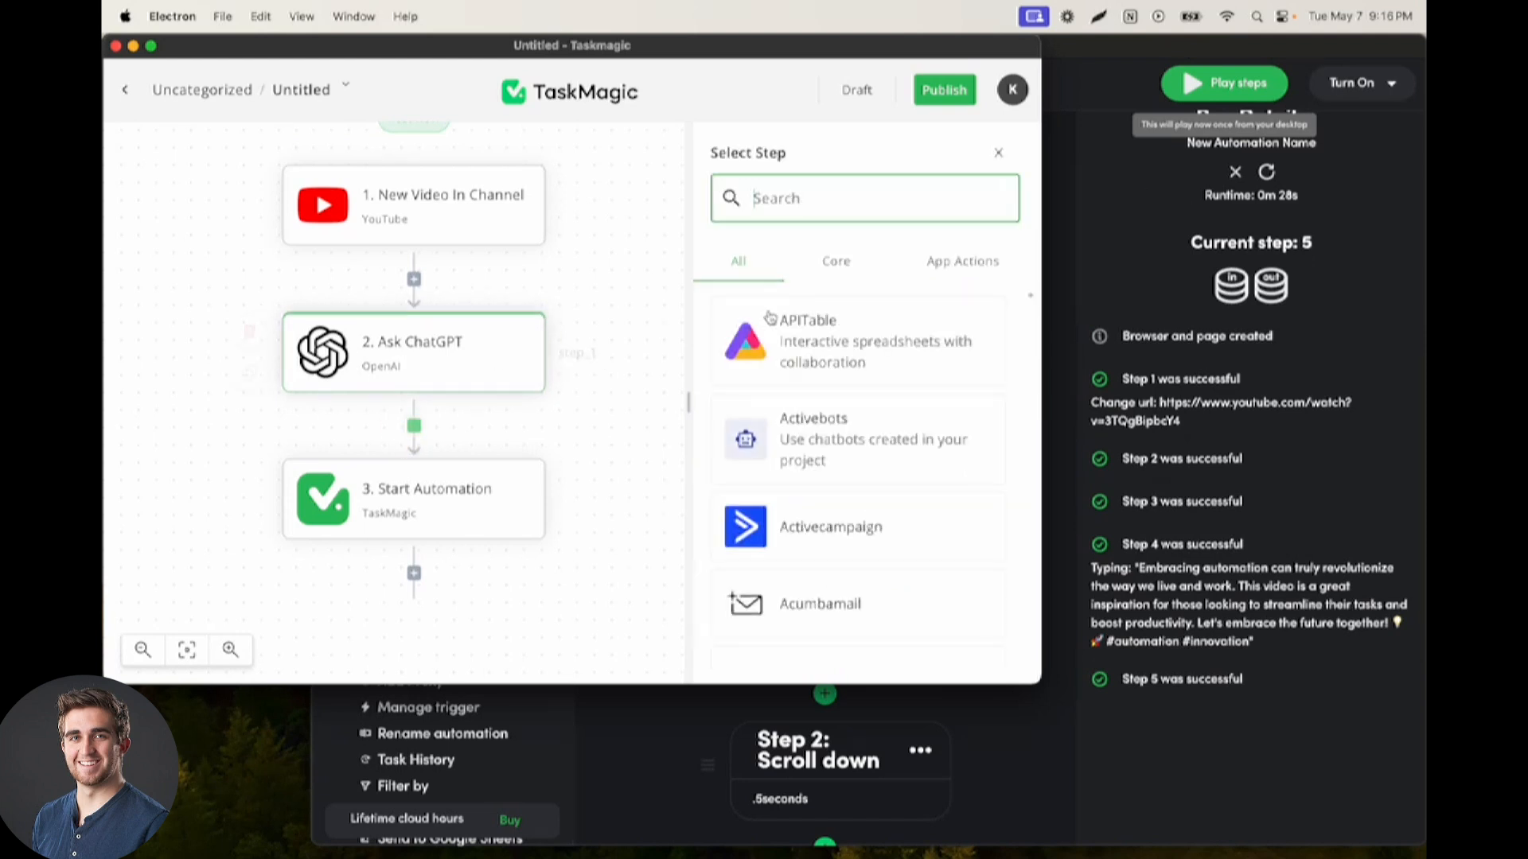
Step: Close the Select Step panel without adding any step to the flow
type("c")
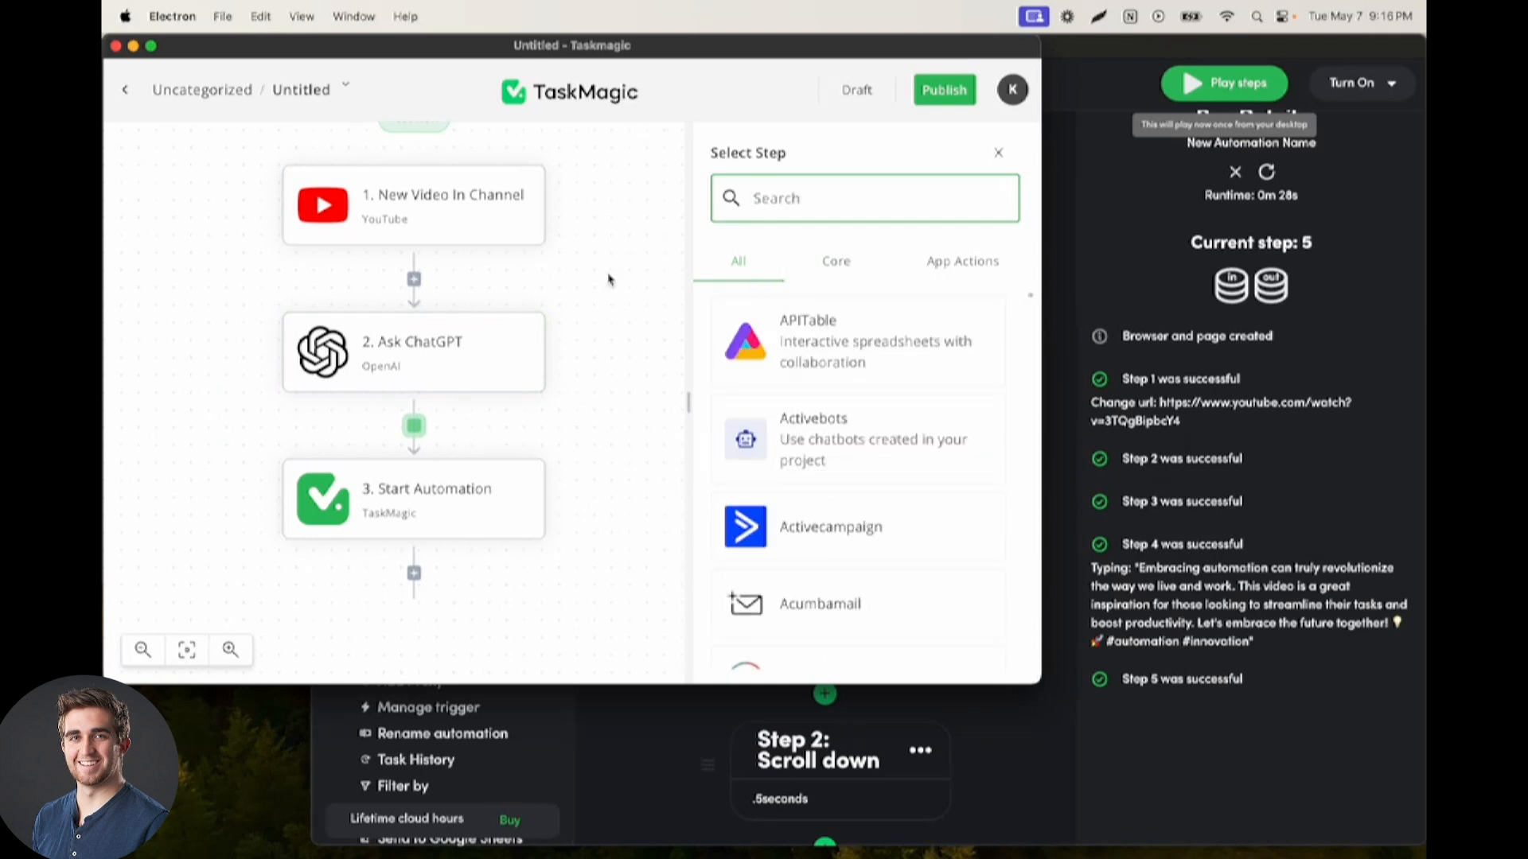
left_click(996, 153)
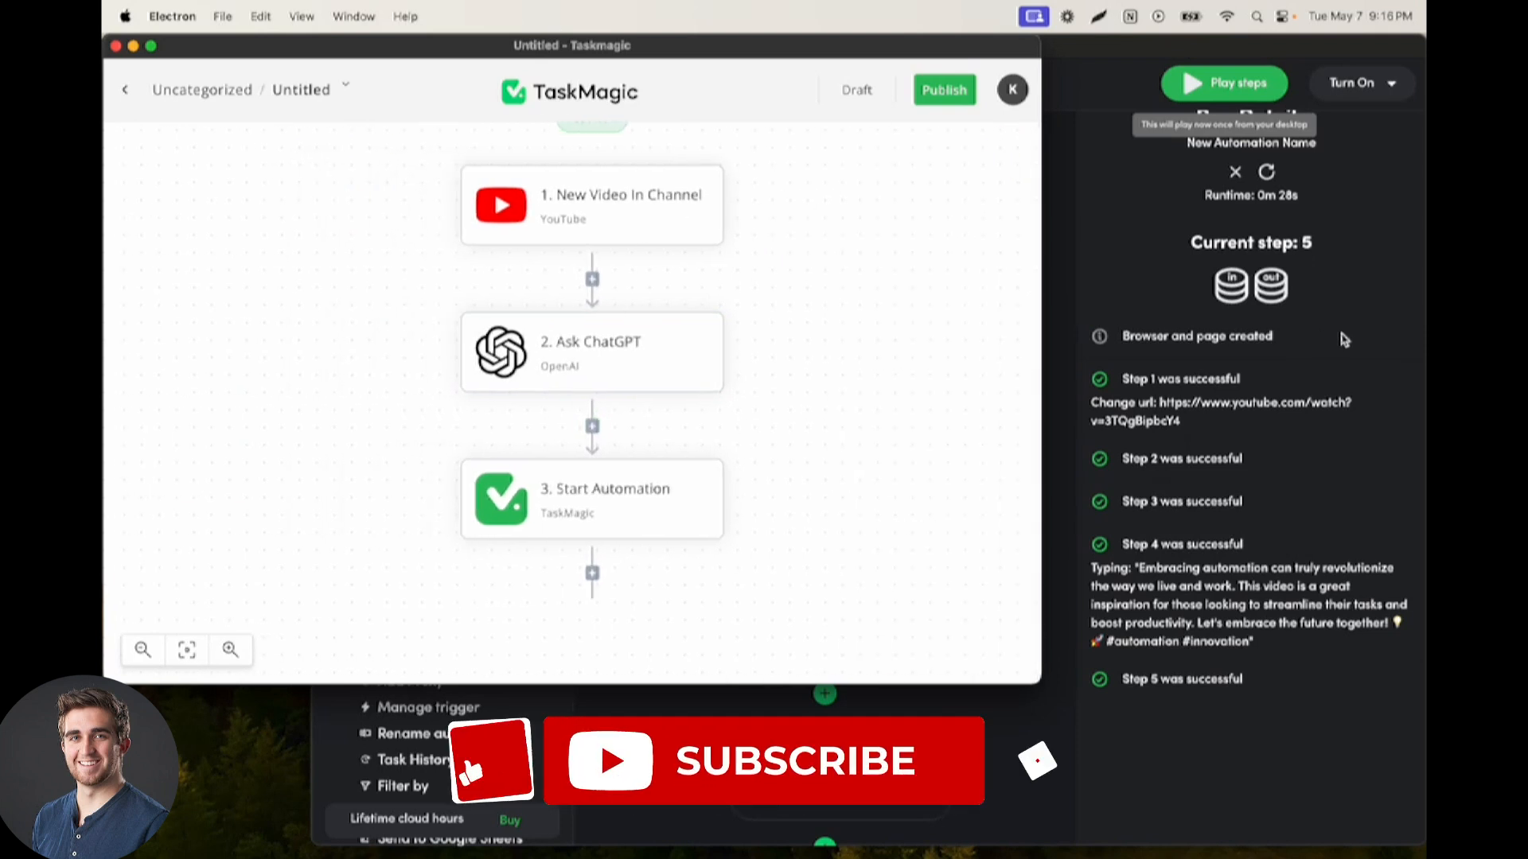